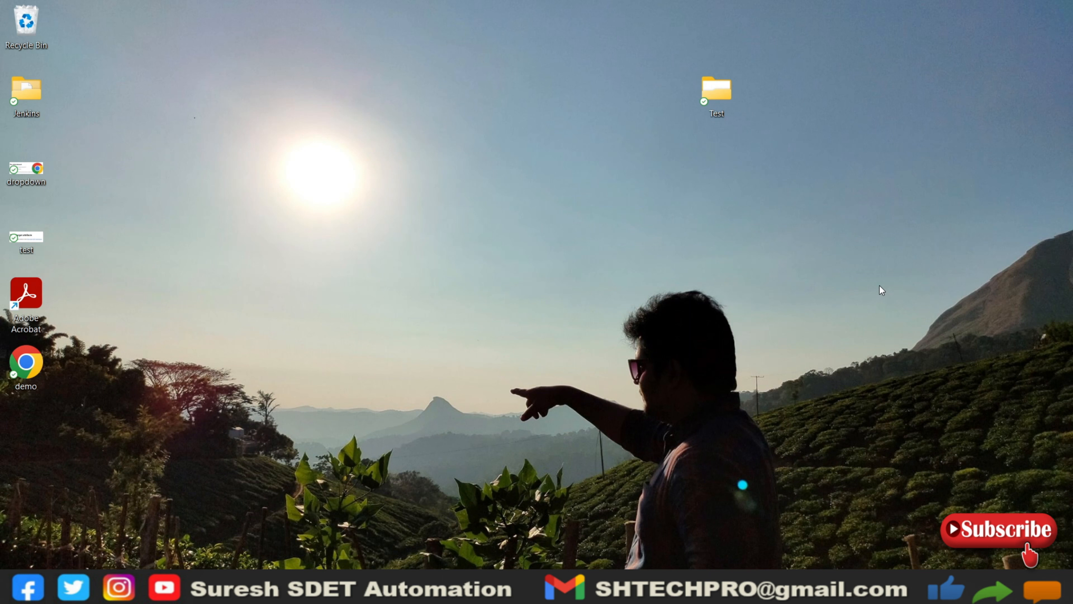
mouse_move(869, 273)
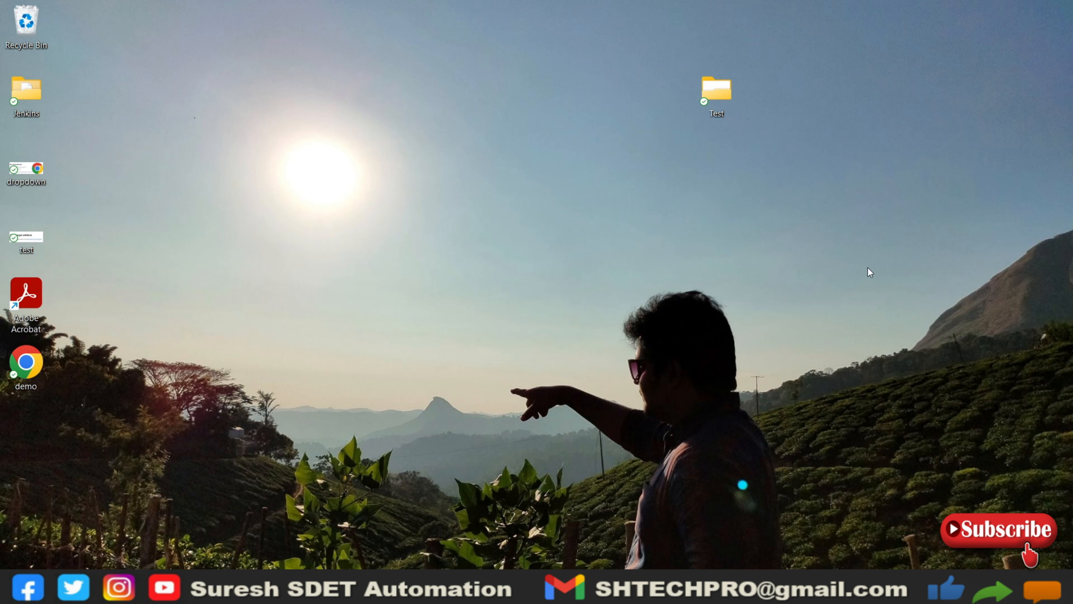
mouse_move(790, 250)
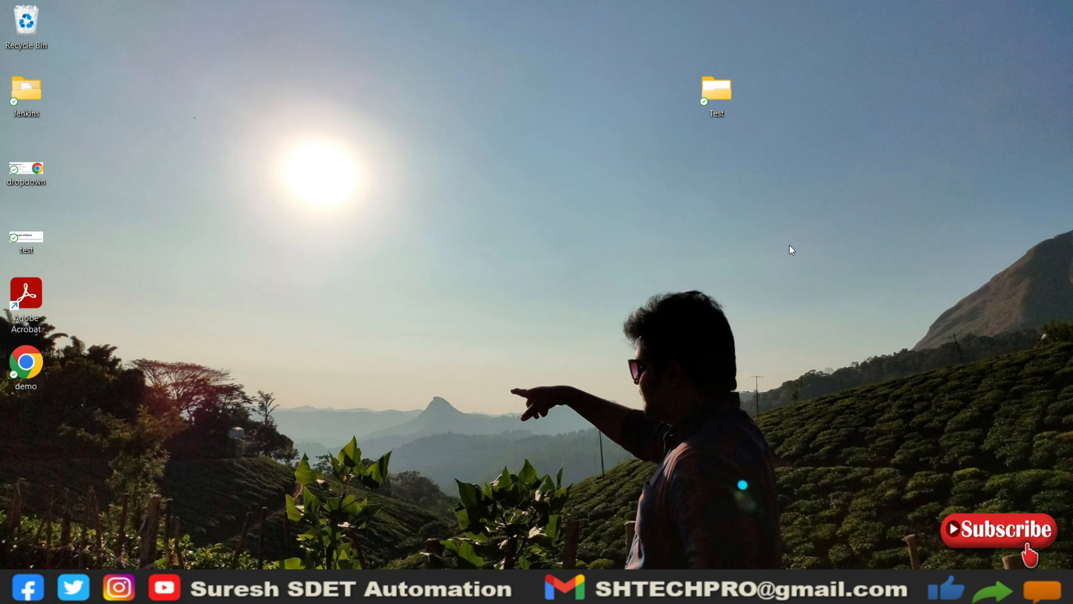
mouse_move(739, 208)
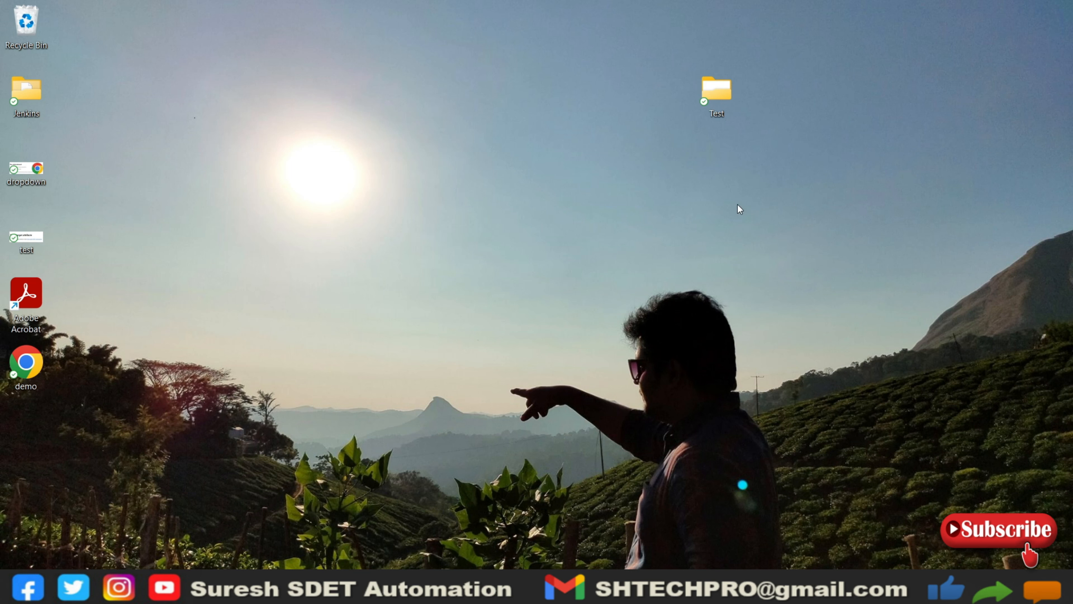
Step: Open the Test folder listing its cache folders and the demo_test and test_demo files
double_click(715, 91)
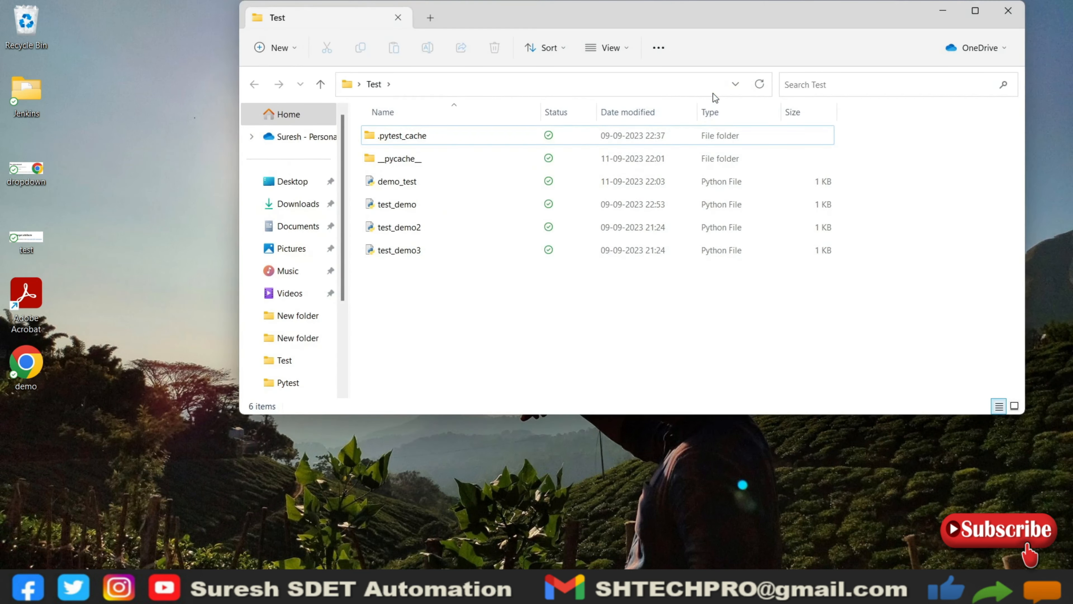
click(397, 204)
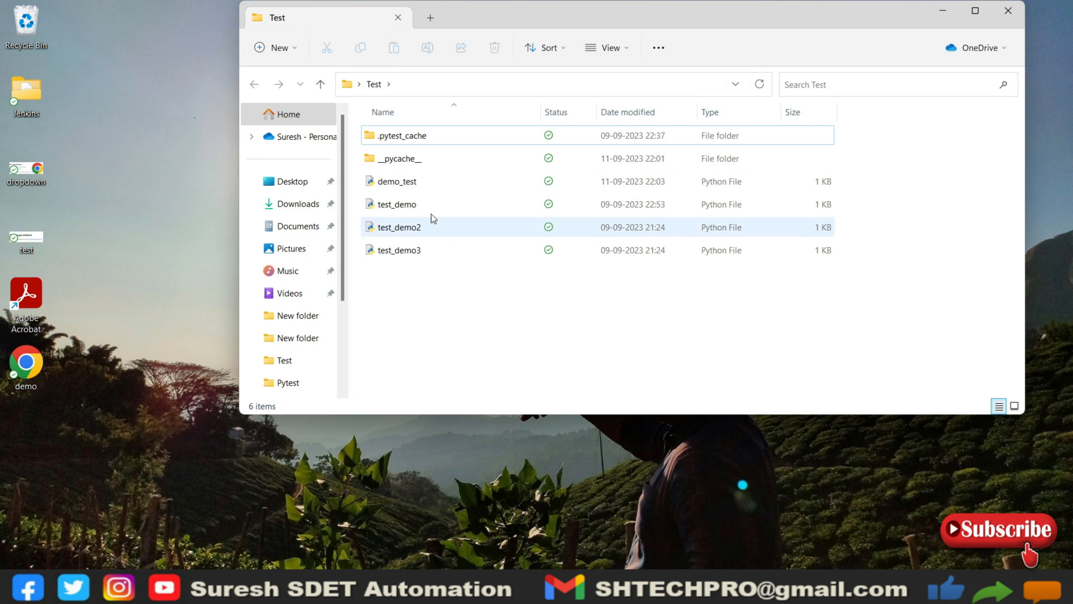
mouse_move(437, 181)
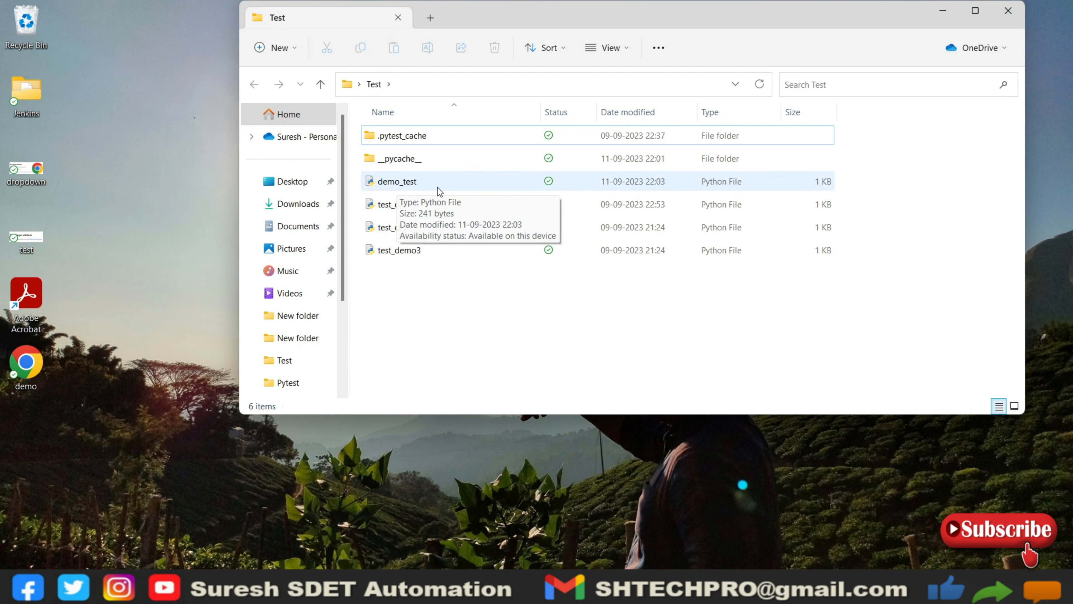
mouse_move(591, 323)
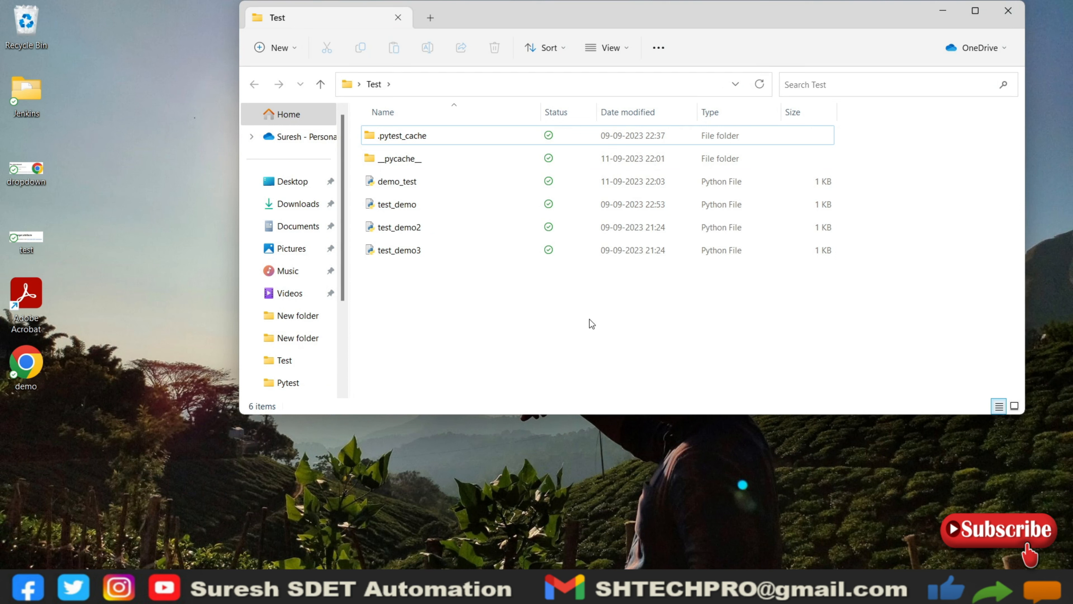
mouse_move(676, 454)
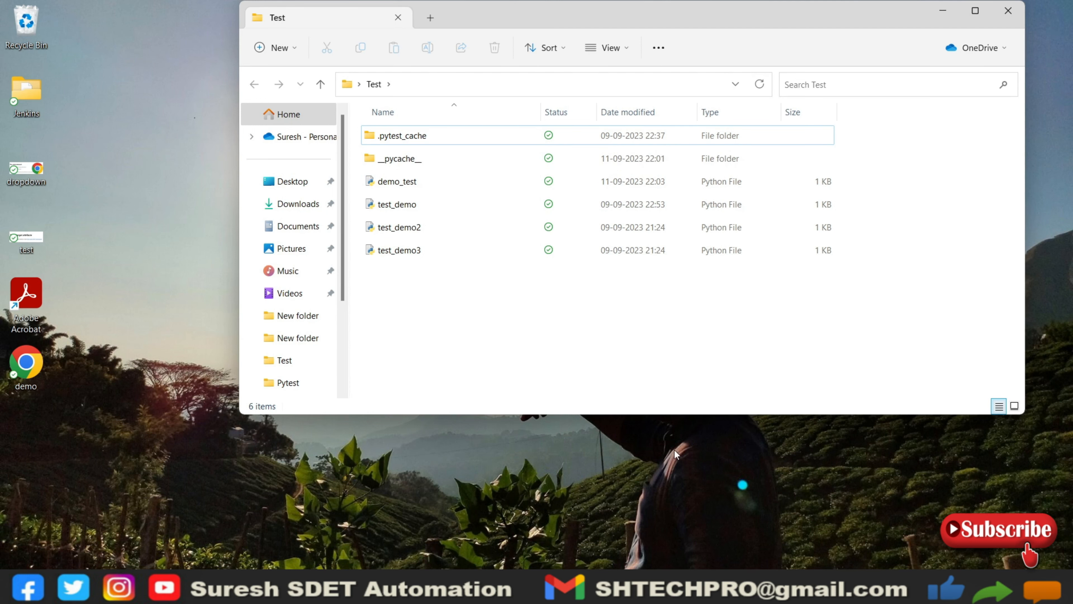
Step: Open demo_test in Notepad and review the Value fixture and the two even/odd tests
double_click(397, 181)
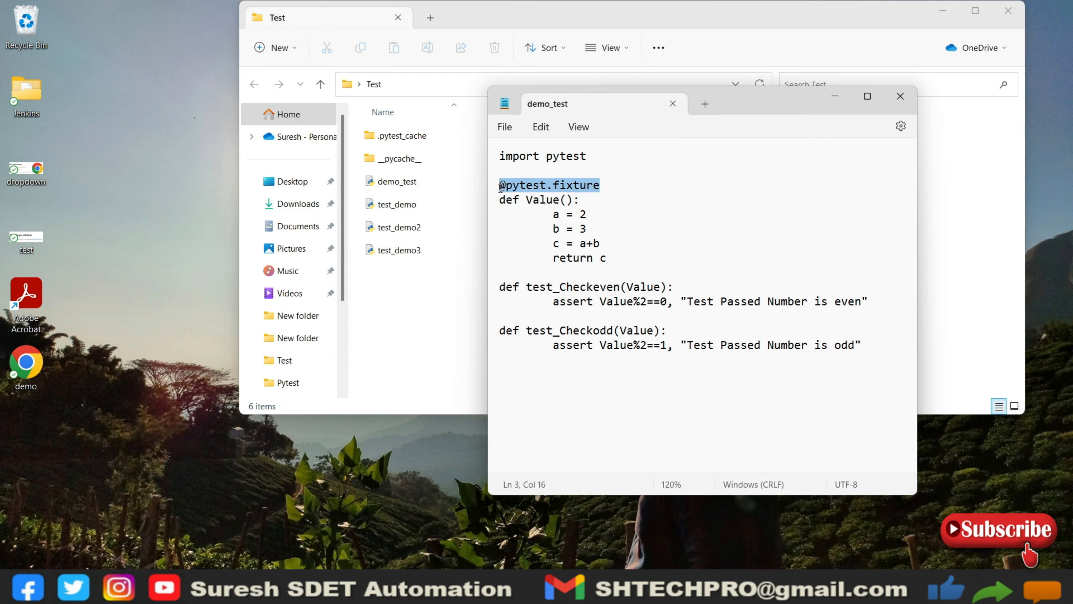
click(561, 156)
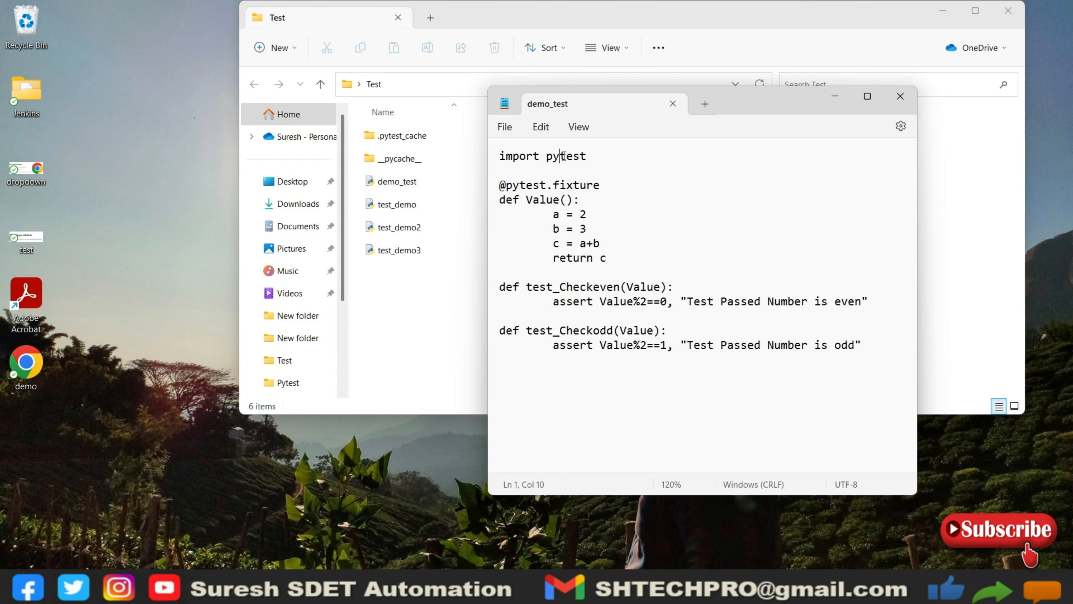
click(605, 185)
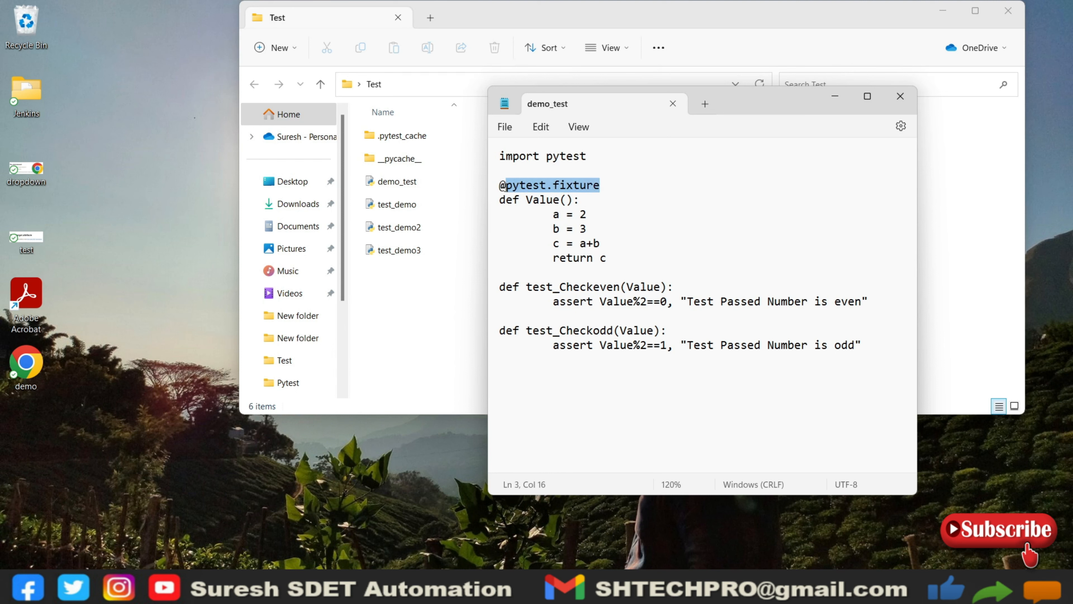
mouse_move(635, 188)
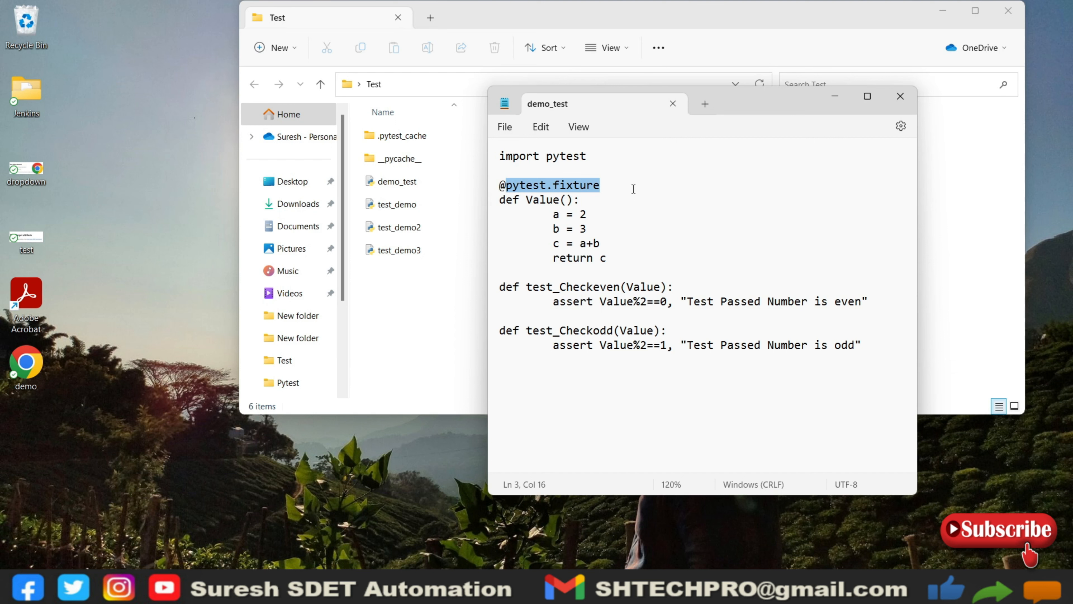
click(580, 199)
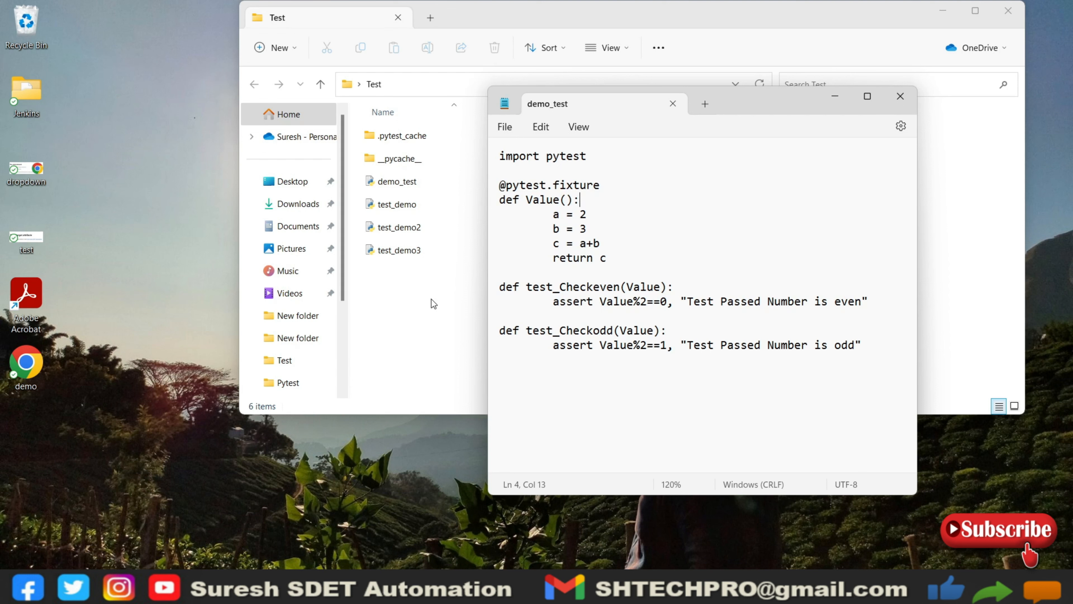
mouse_move(543, 201)
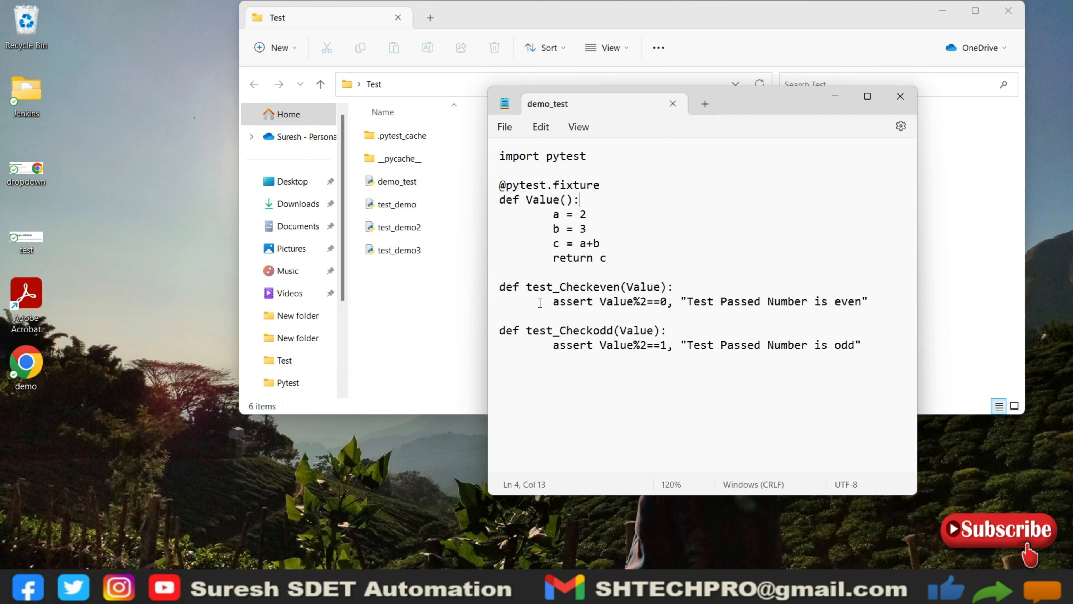
mouse_move(582, 305)
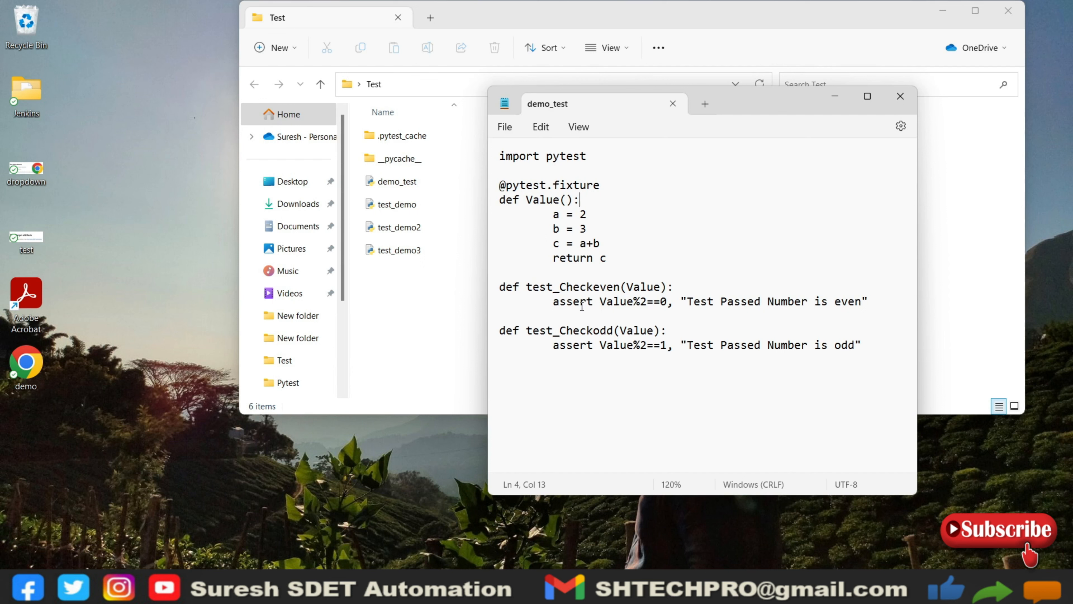
mouse_move(616, 305)
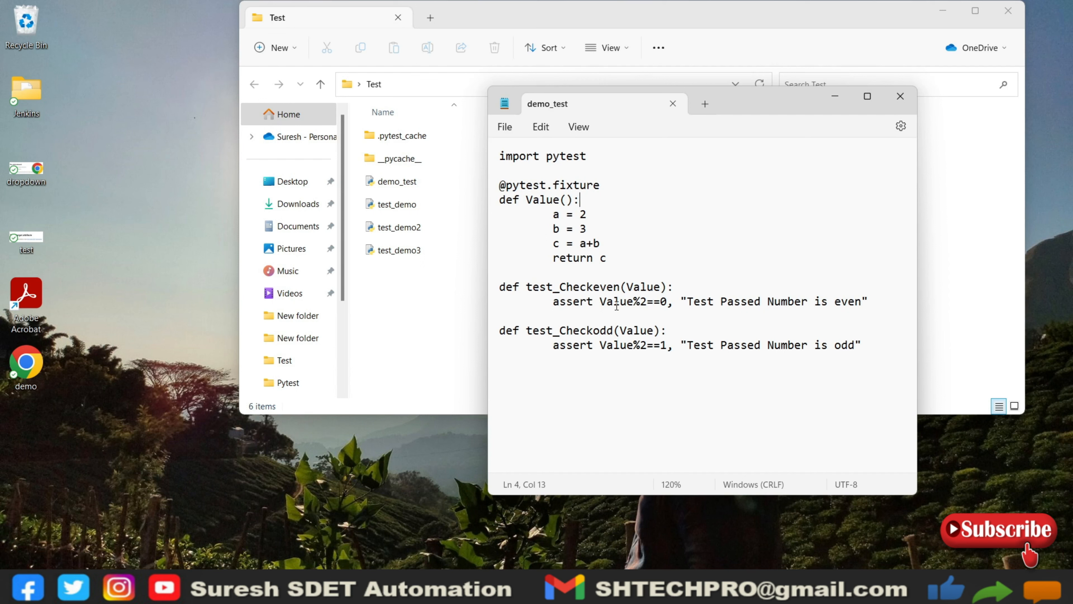
mouse_move(656, 308)
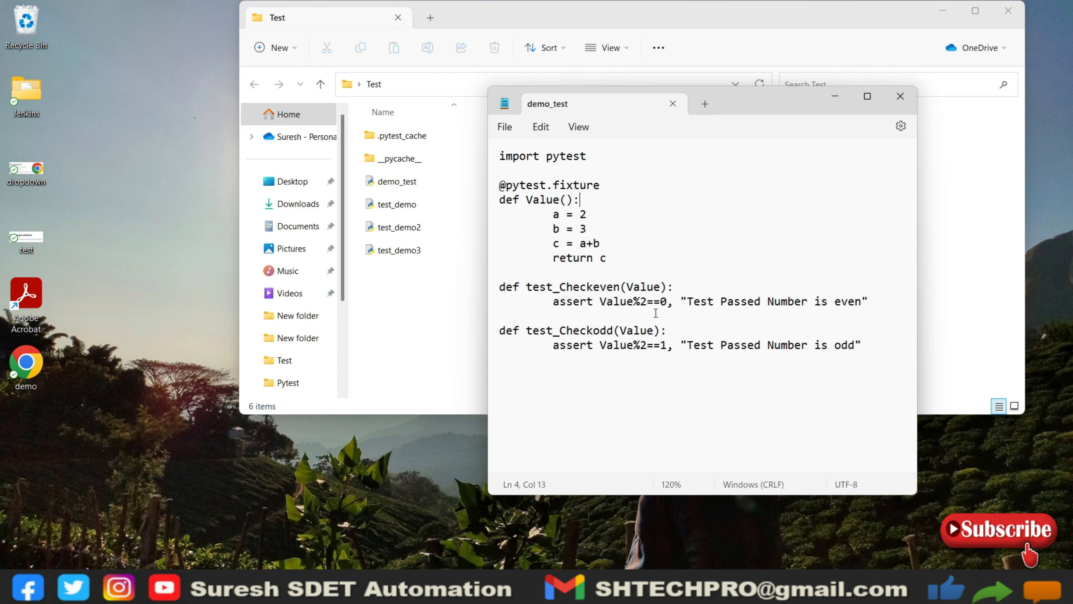
mouse_move(649, 377)
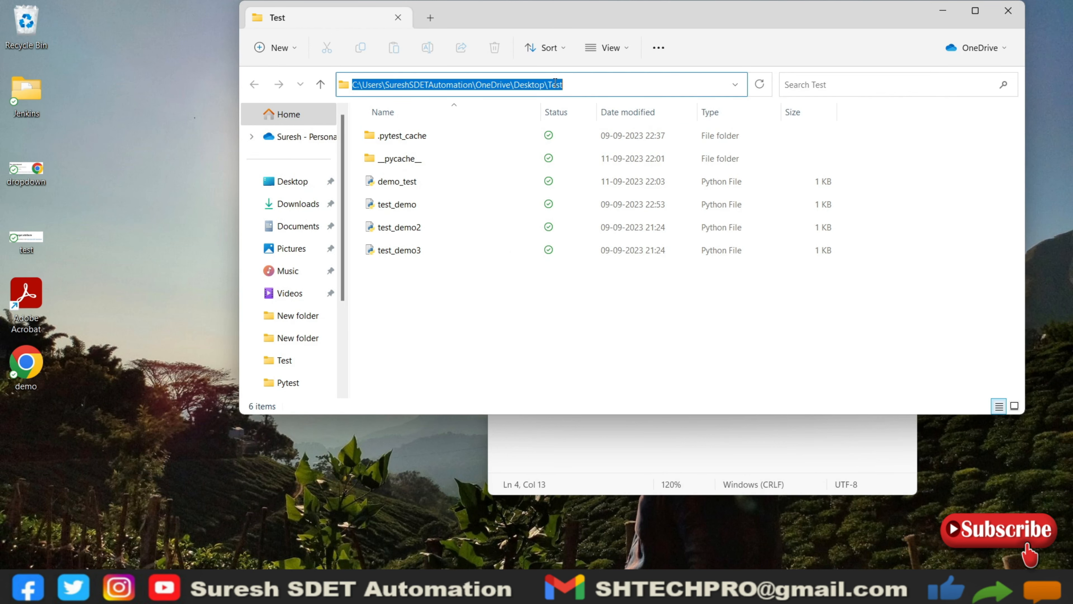
Step: Launch a Command Prompt at the Test folder by entering cmd in the address bar
text(cmd)
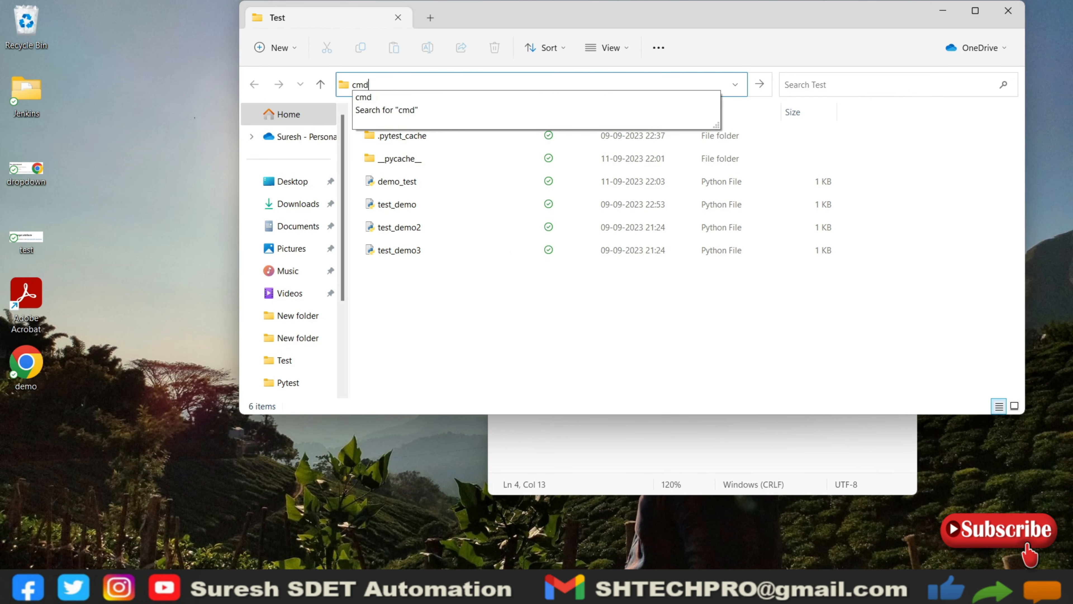
key(Enter)
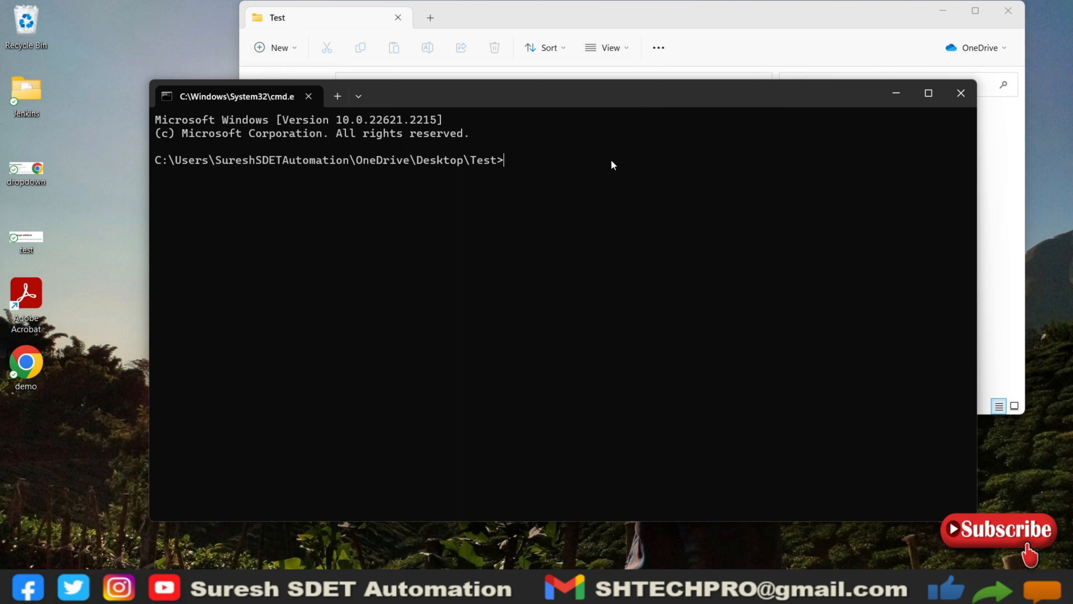
Step: Run py.test demo_test.py: test_Checkeven fails since Value is 5, test_Checkodd passes
text(py)
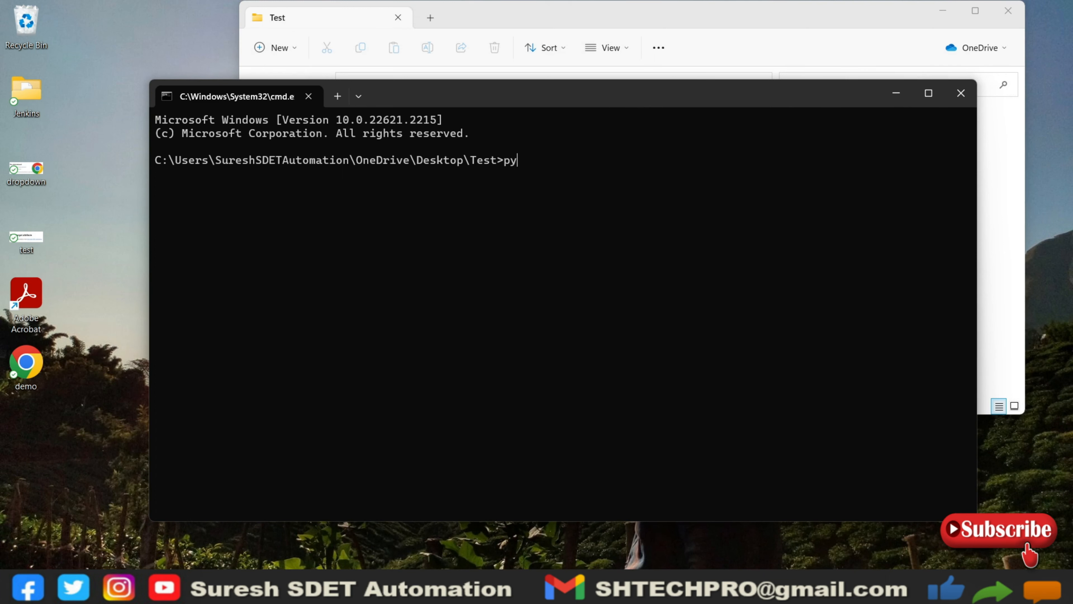
text(.test)
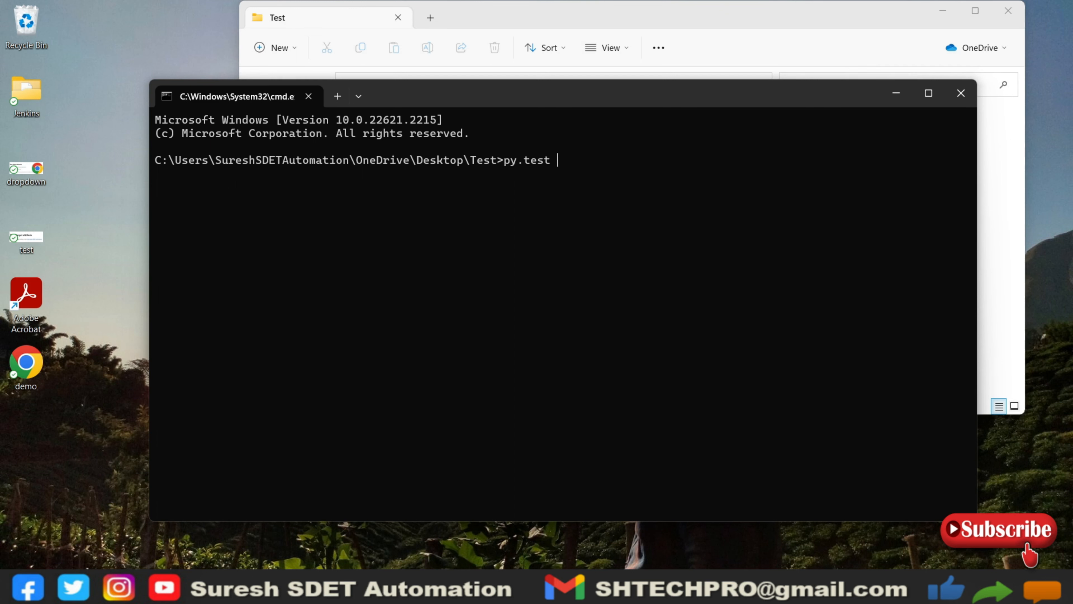
text(de)
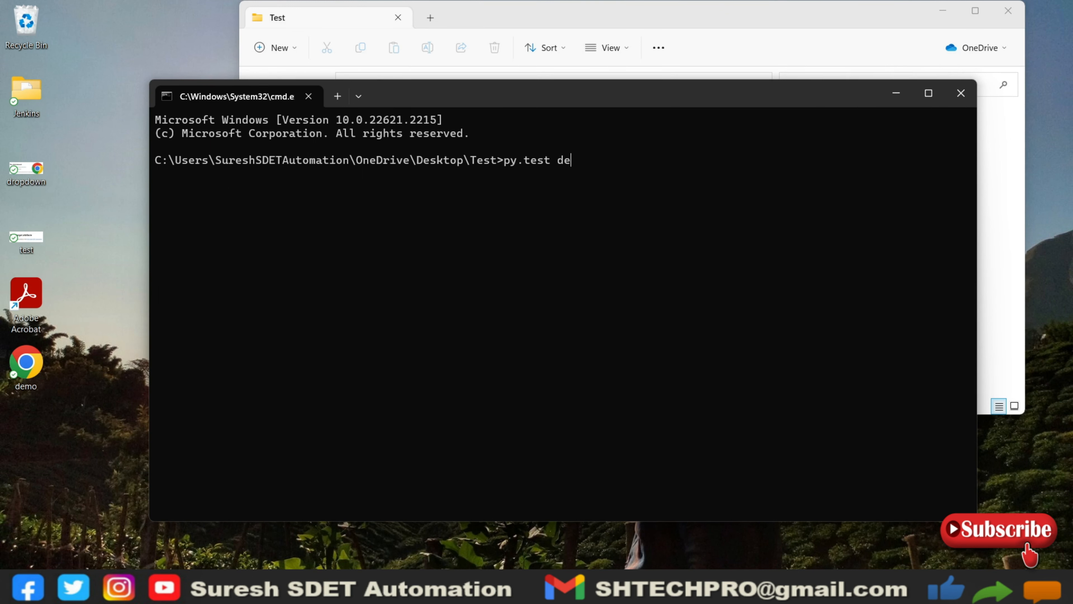
text(mo_test.py)
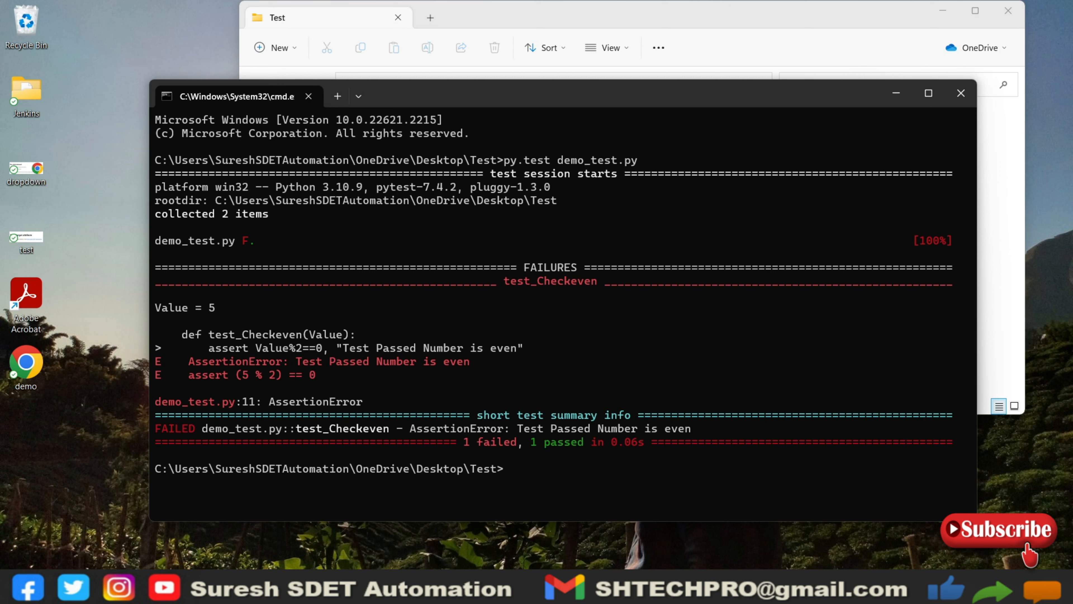
mouse_move(878, 30)
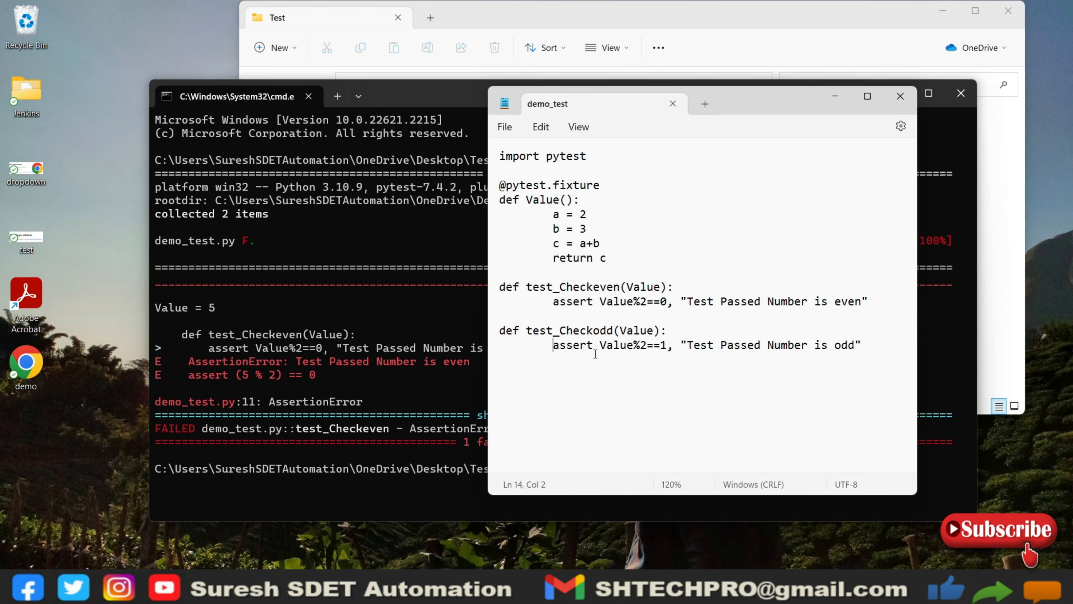
Step: Comment out the test_Checkodd assertion with # and set the fixture's b value to 2
text(#)
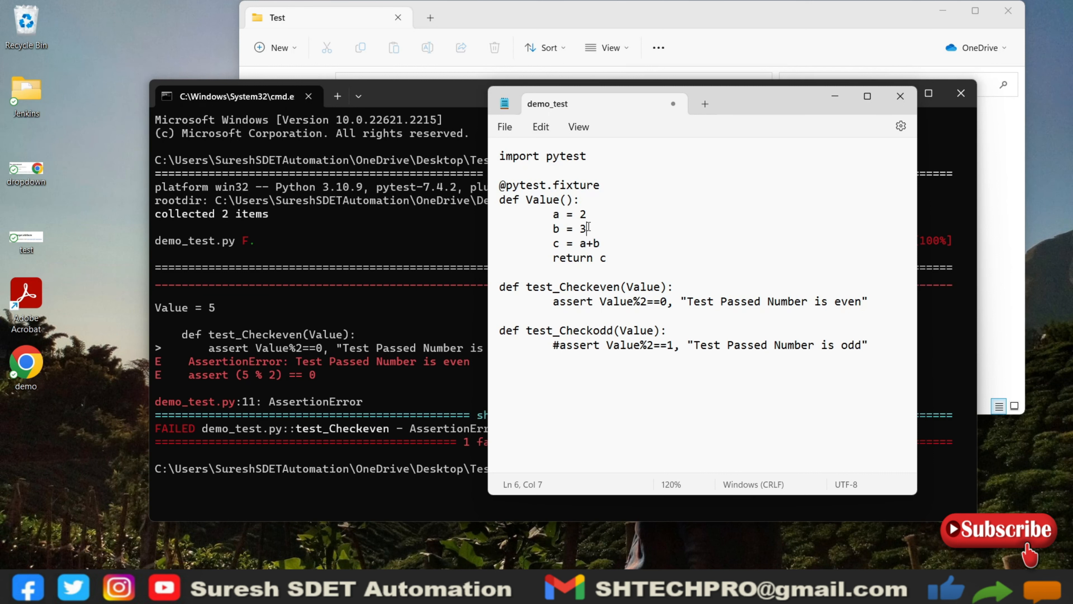
text(2)
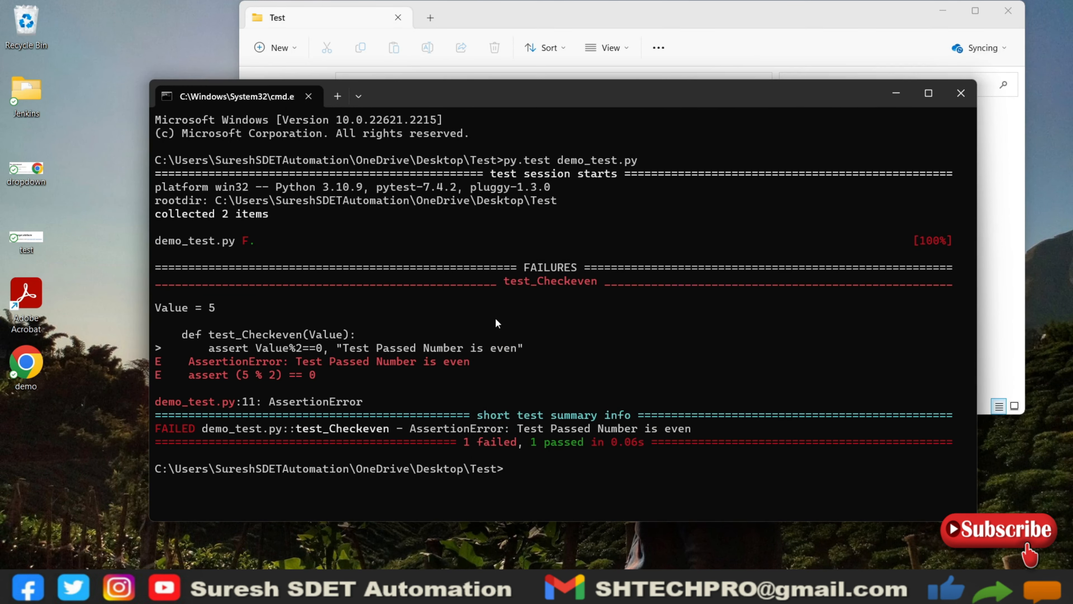
Step: Rerun py.test demo_test.py, which now errors at collection with 0 items collected
text(py.test demo_test.py)
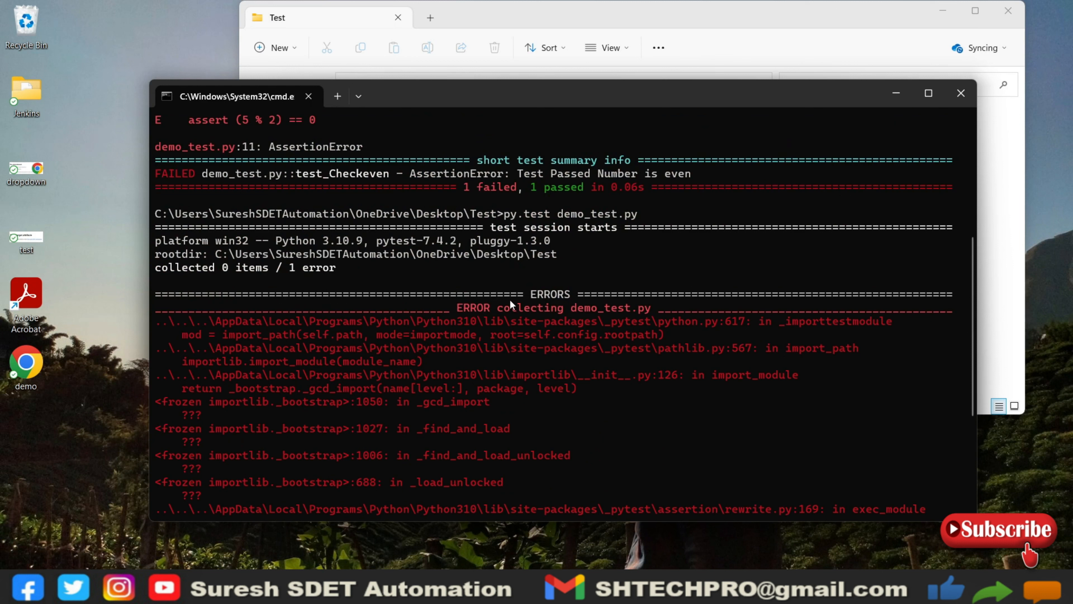
mouse_move(577, 370)
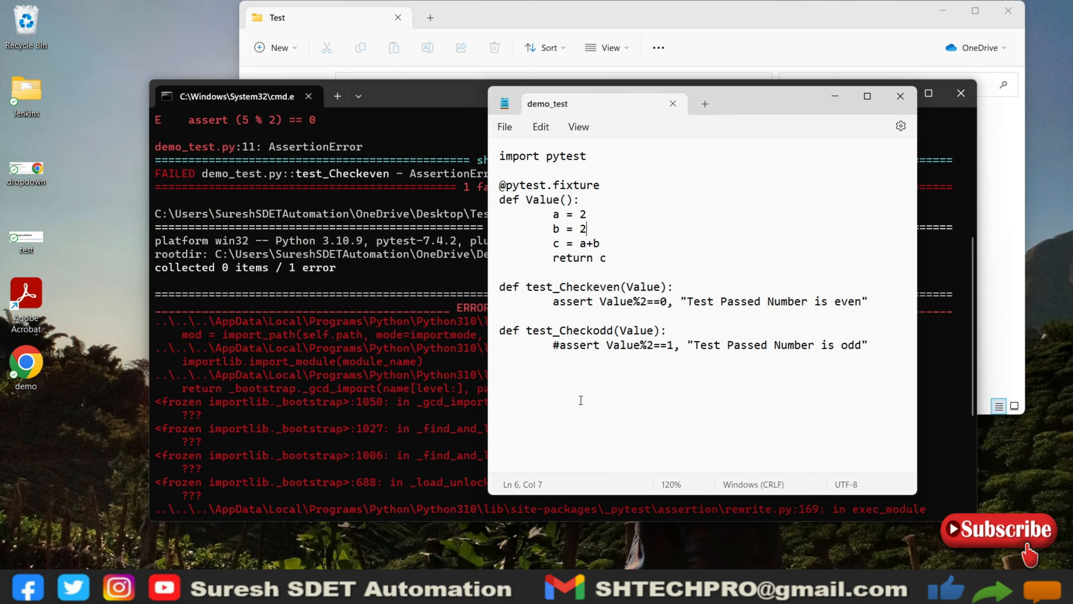
Step: Make test_Checkodd assert Value%2==0 and rerun py.test demo_test.py for 2 passed
click(567, 355)
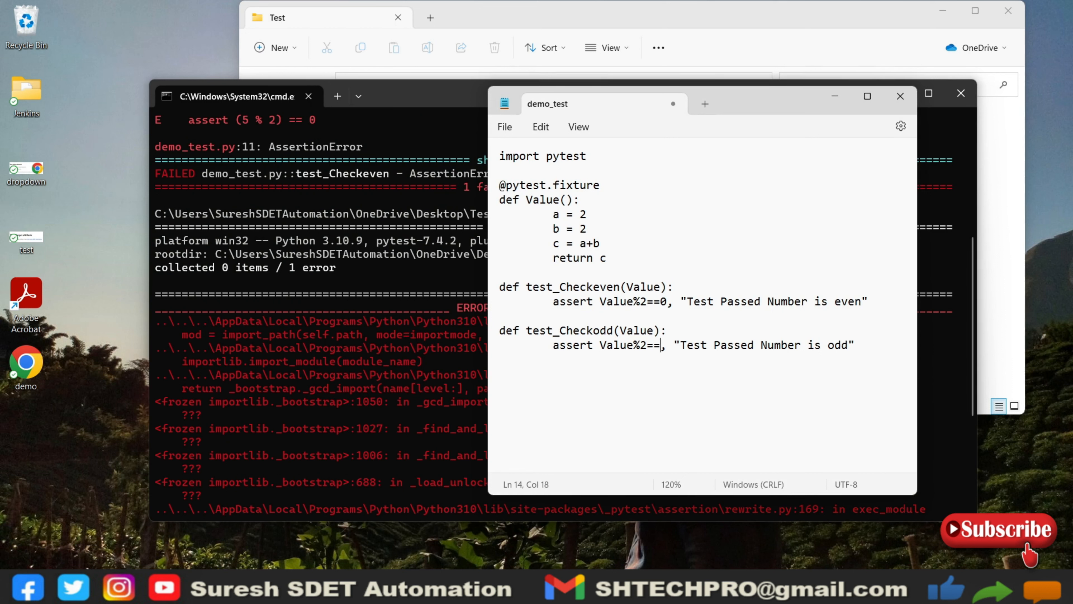
text(0)
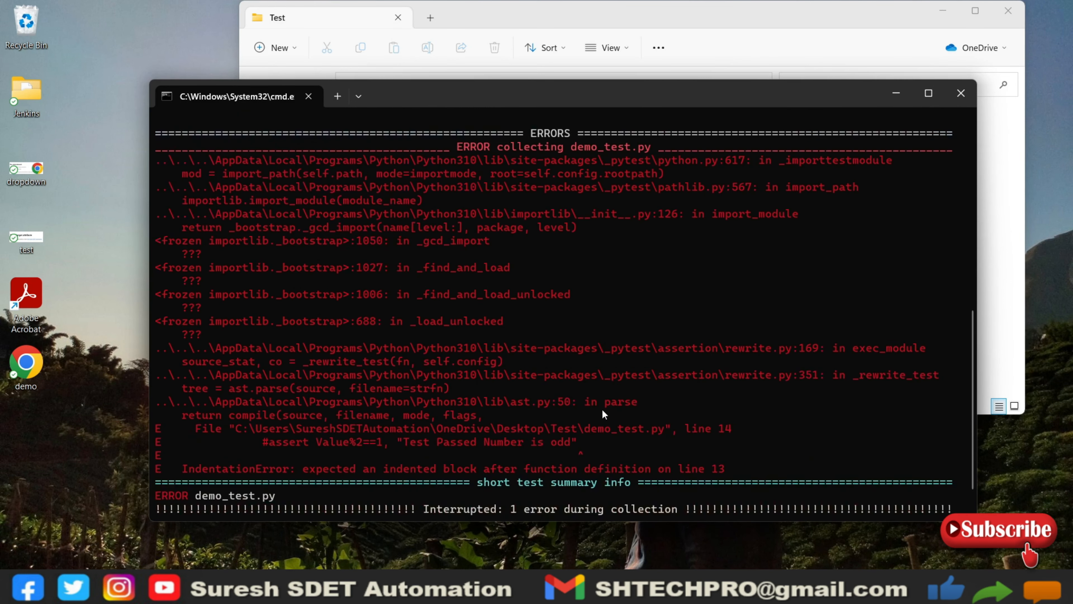
text(py.test demo_test.py)
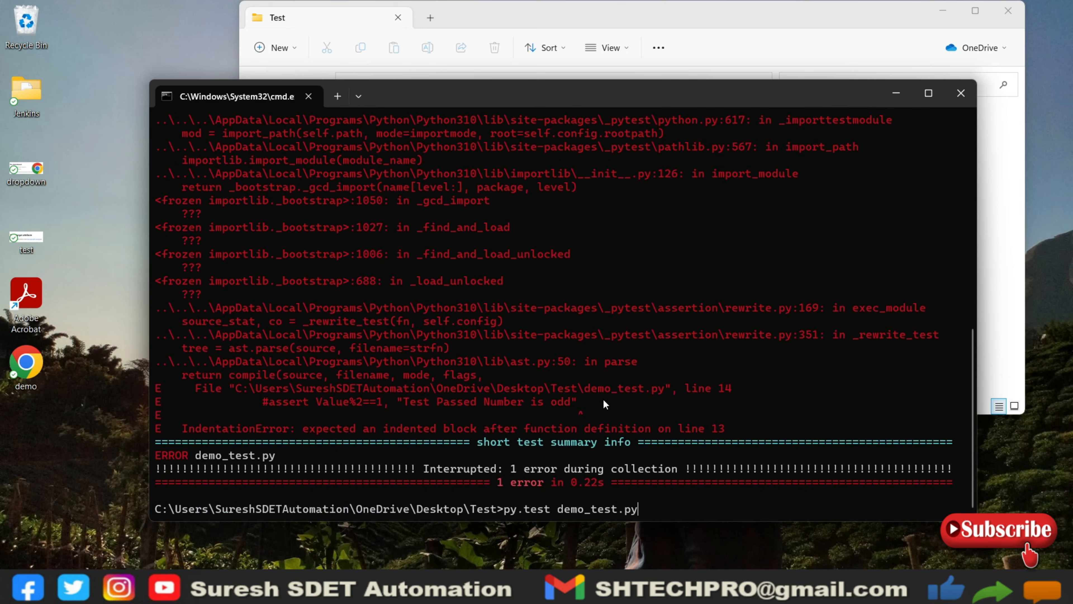
key(Enter)
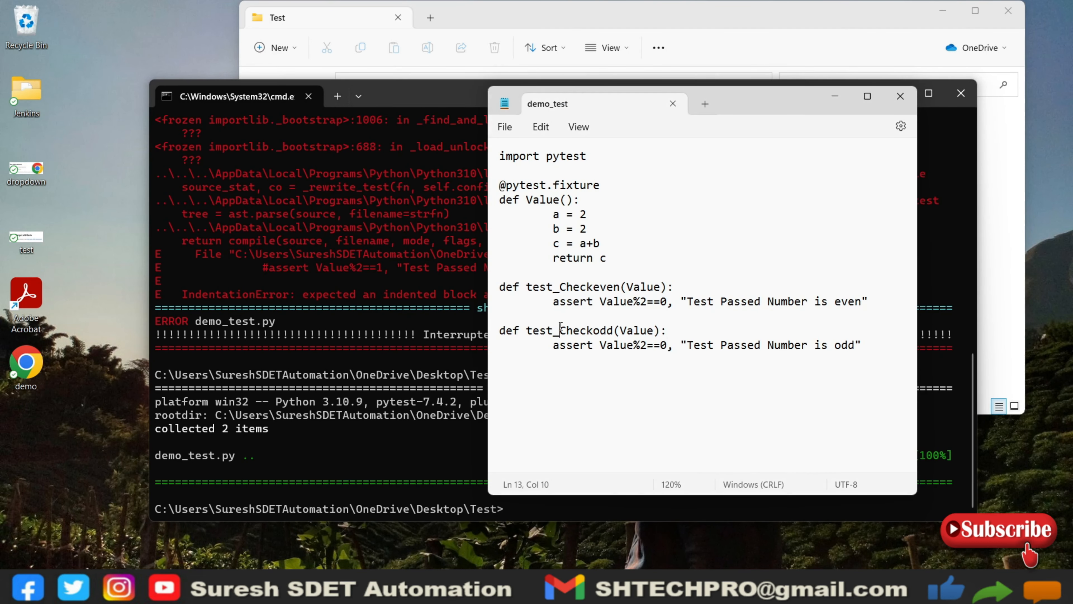
Step: Delete the test_ prefix from test_Checkodd so pytest collects only 1 item
key(Backspace)
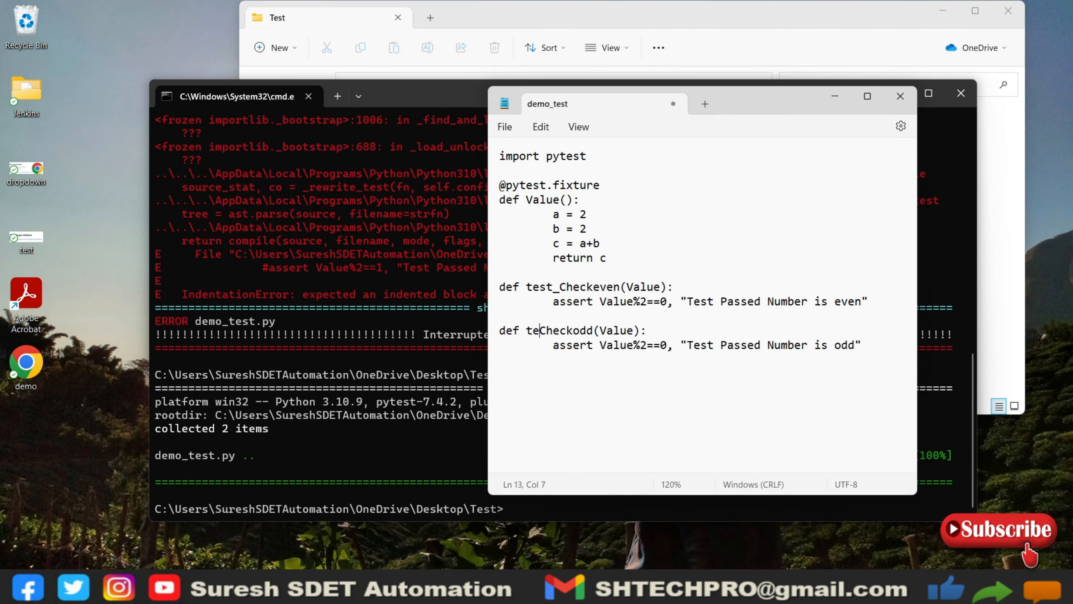
key(Backspace)
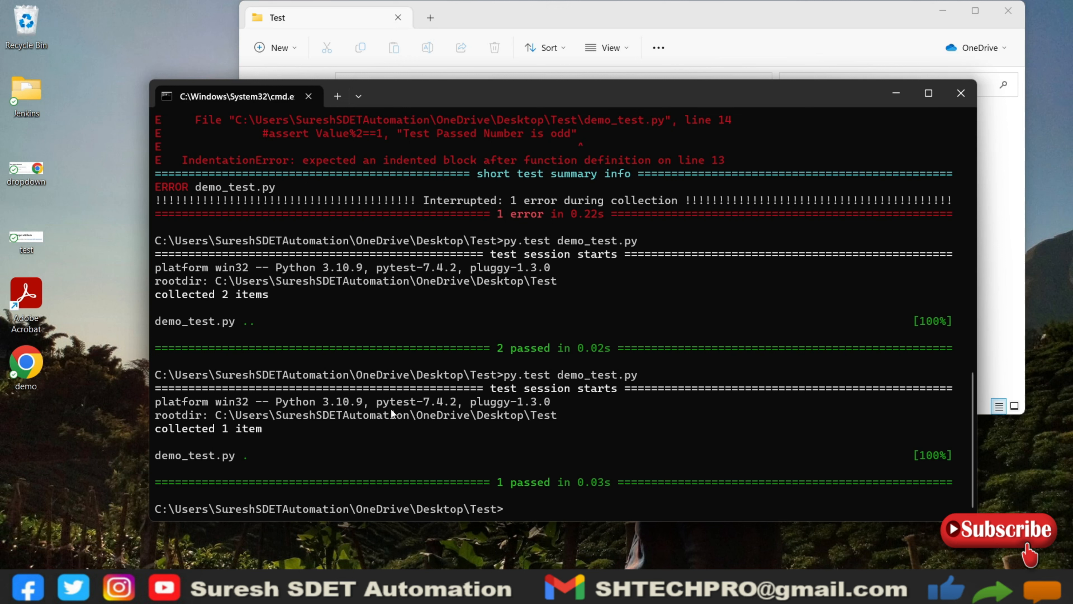
mouse_move(398, 439)
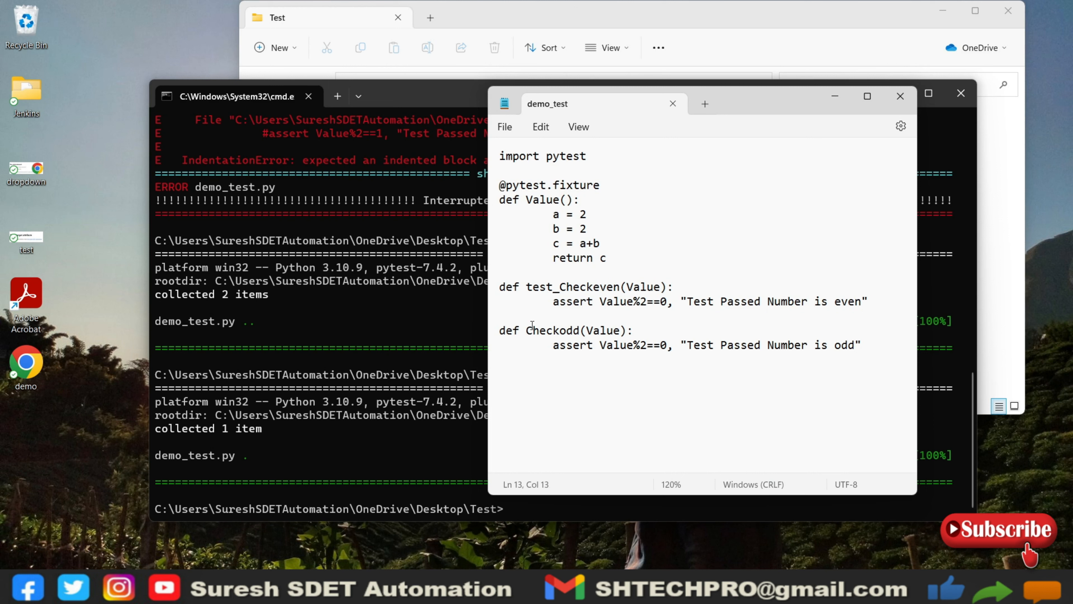
Step: Restore the test_ prefix on Checkodd so the rerun collects 2 passing items again
text(_test)
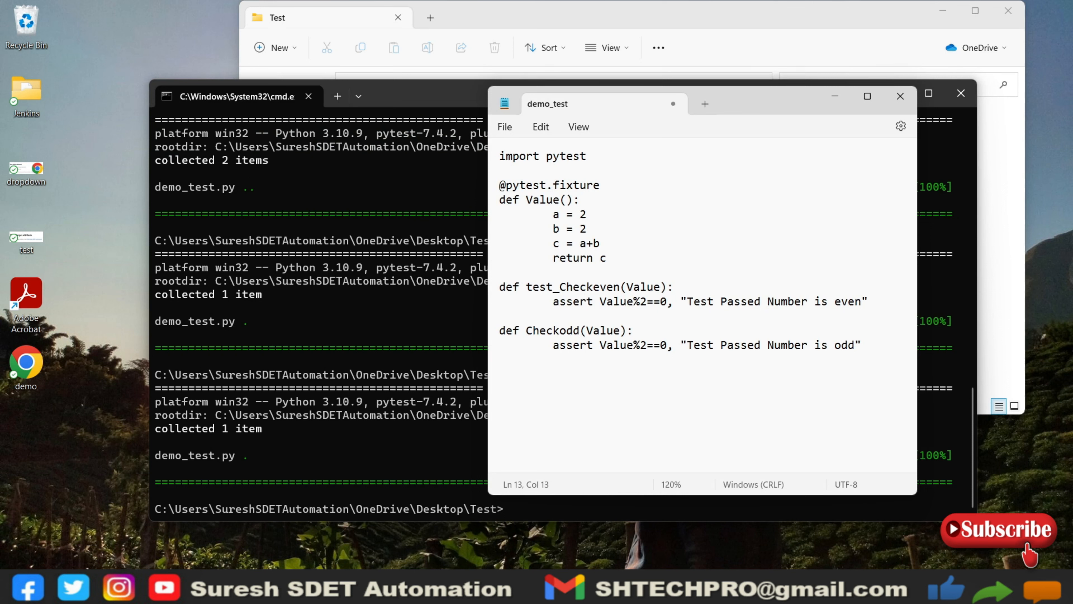
click(525, 330)
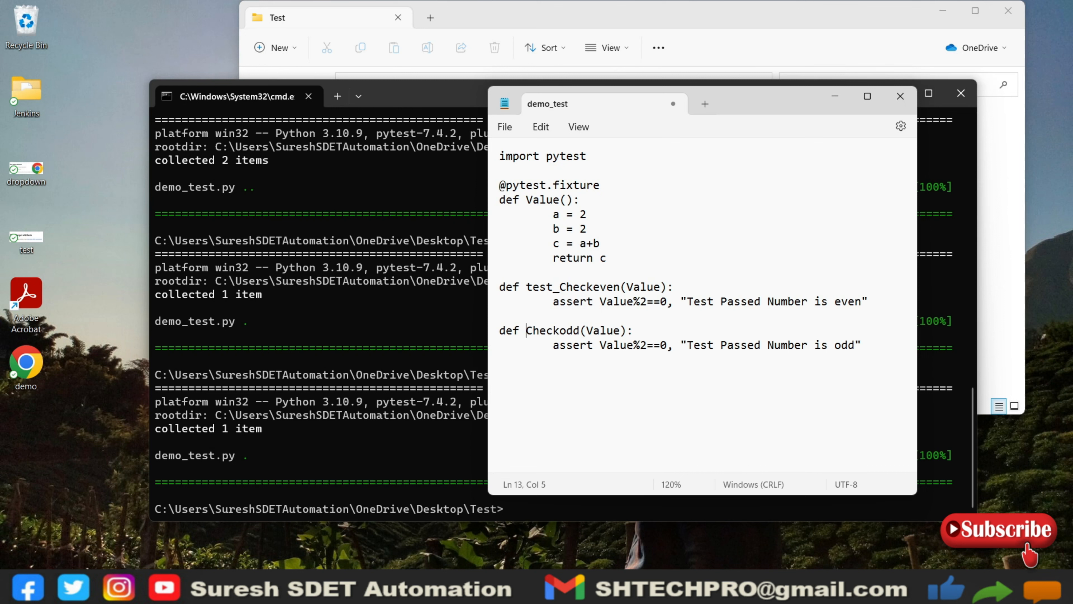
text(test_)
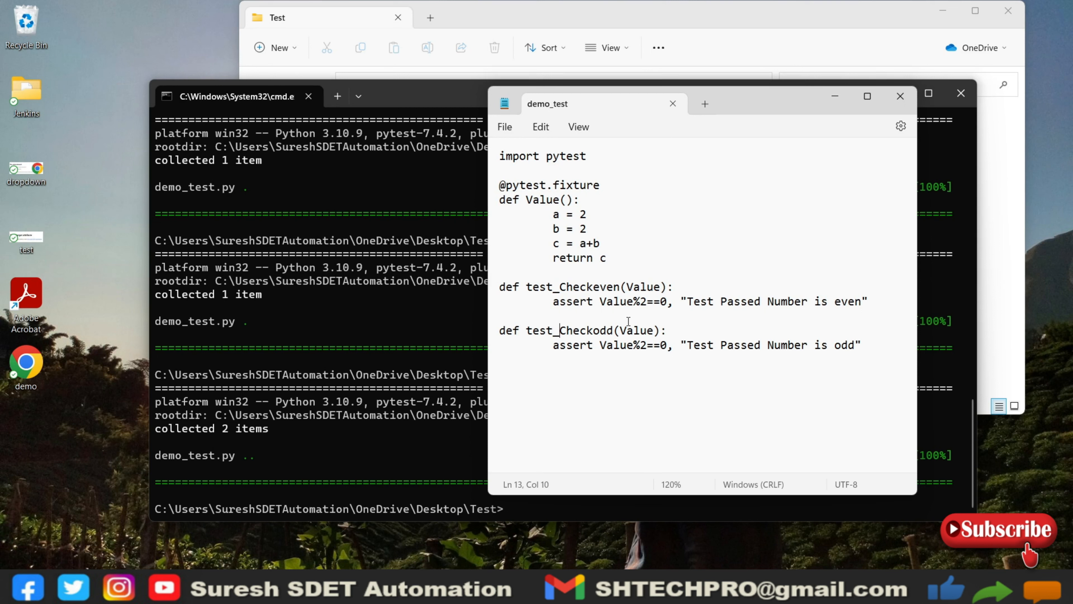
mouse_move(771, 48)
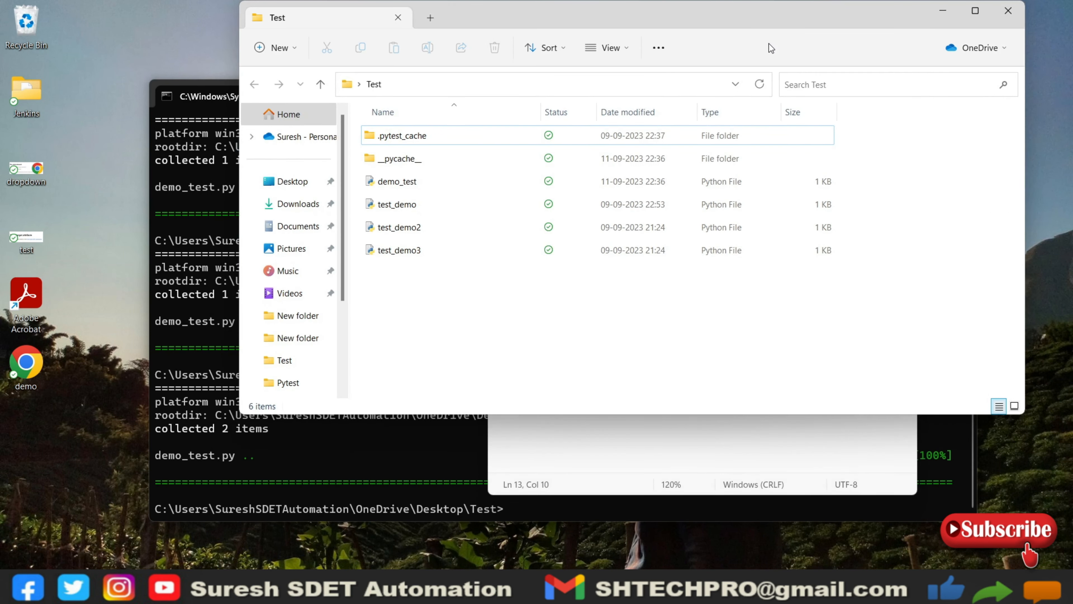
mouse_move(561, 338)
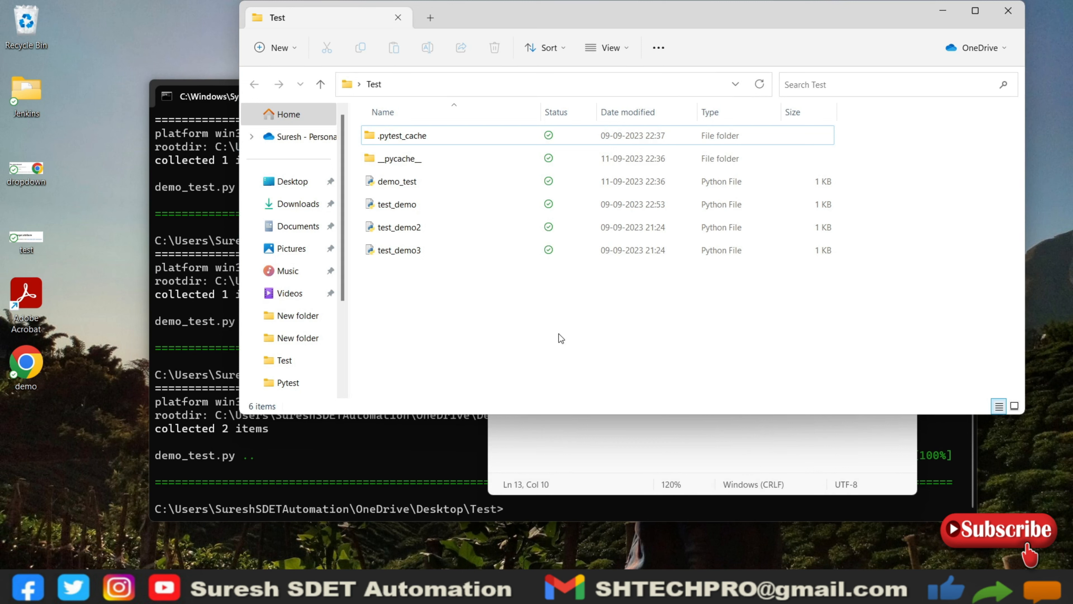
Step: Rename test_demo to conftest in File Explorer and open it in Notepad
click(396, 204)
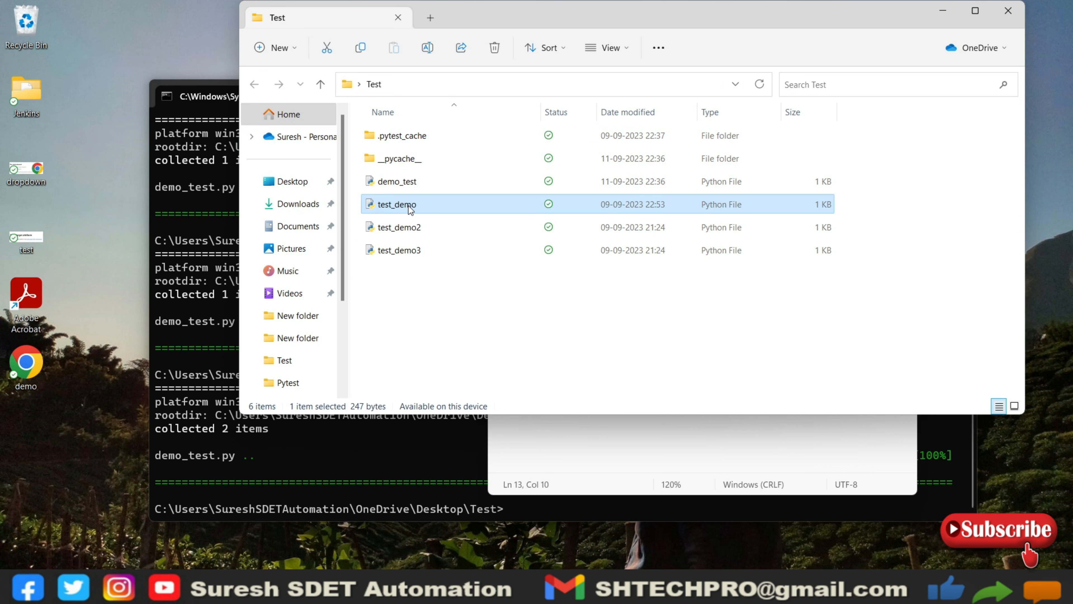
right_click(395, 204)
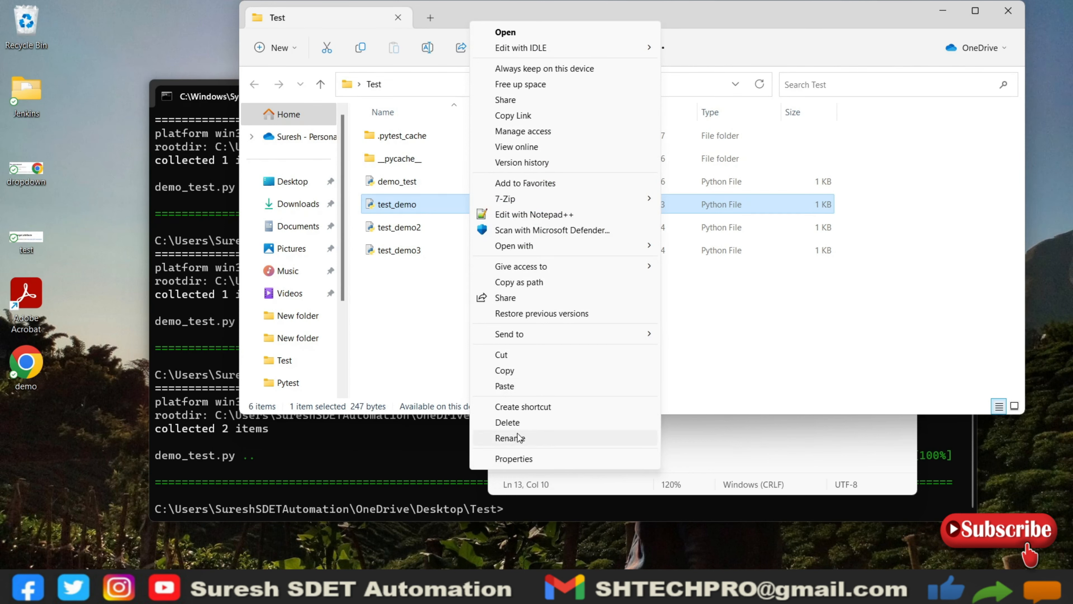
click(509, 437)
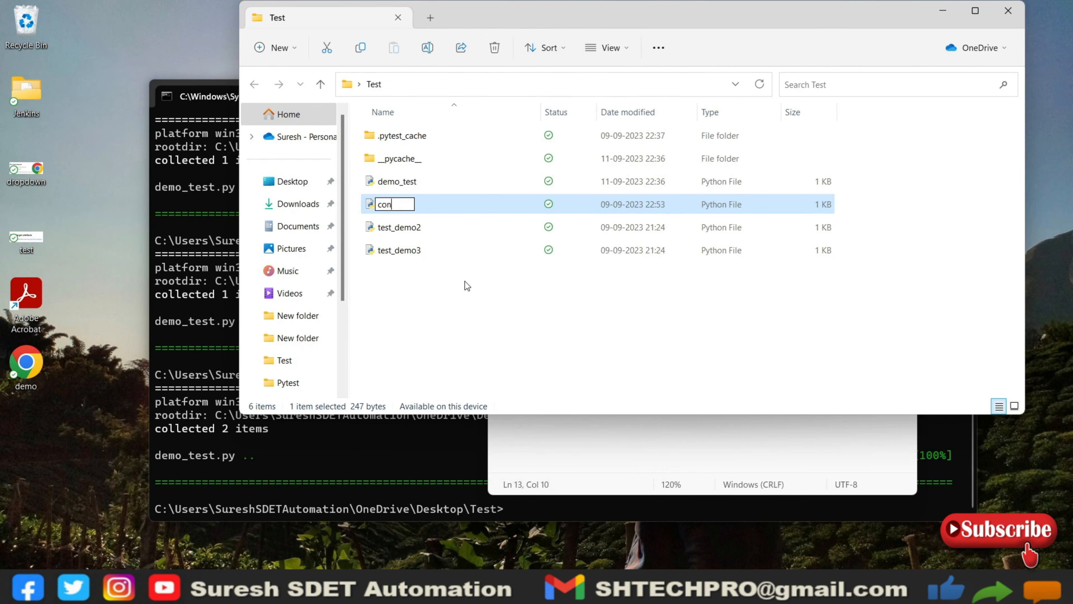
text(ftest)
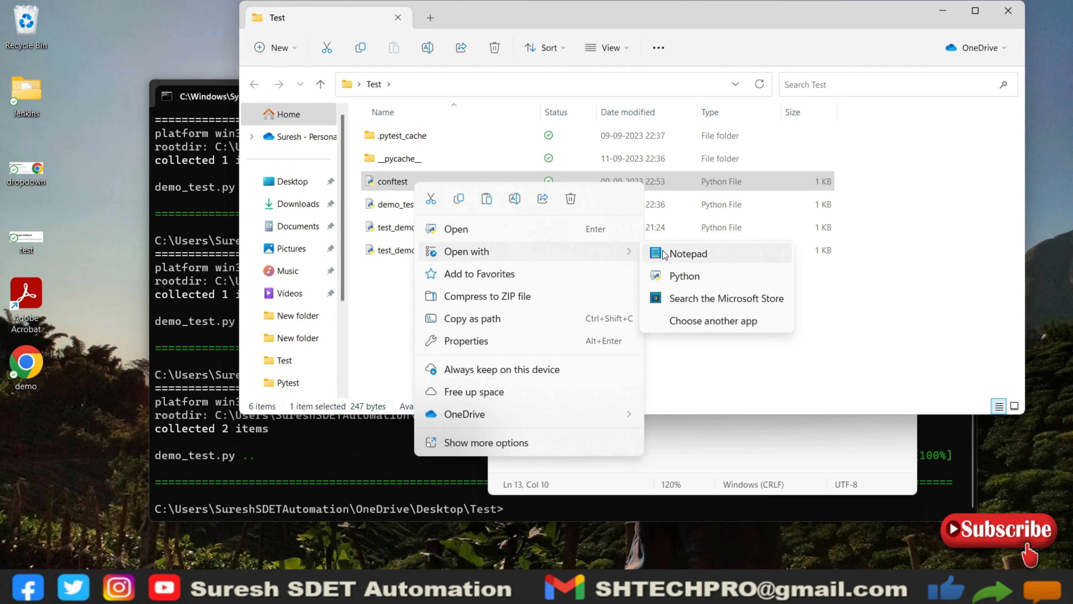
click(688, 254)
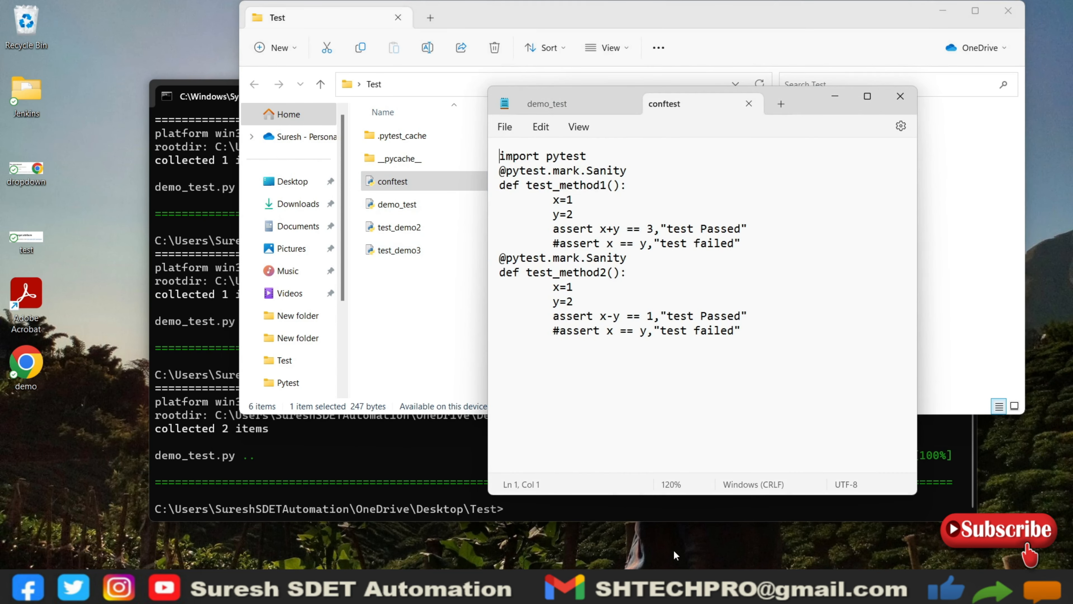
click(399, 250)
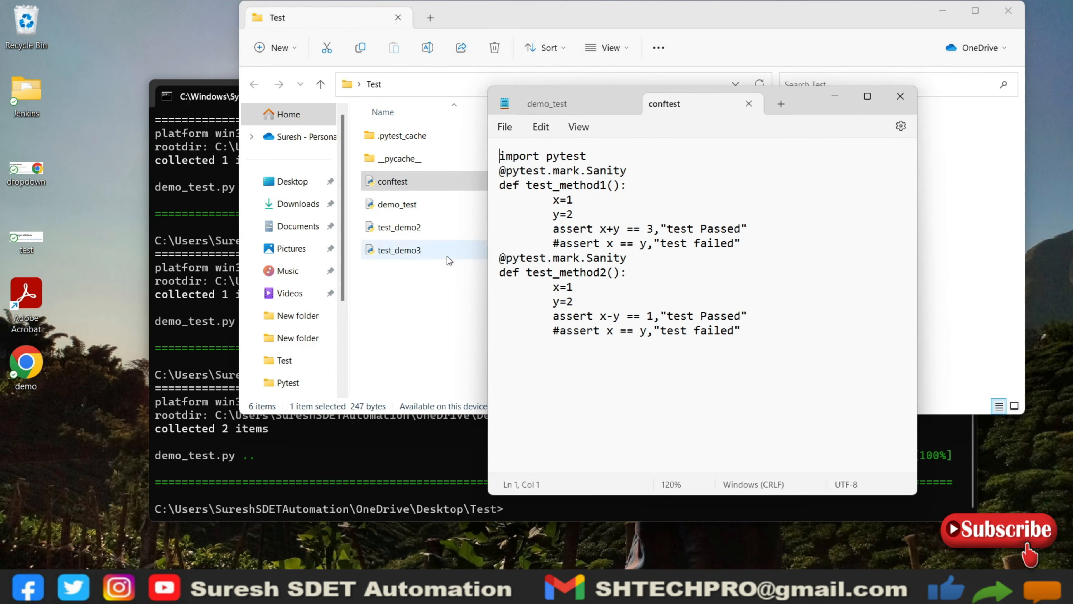
right_click(395, 204)
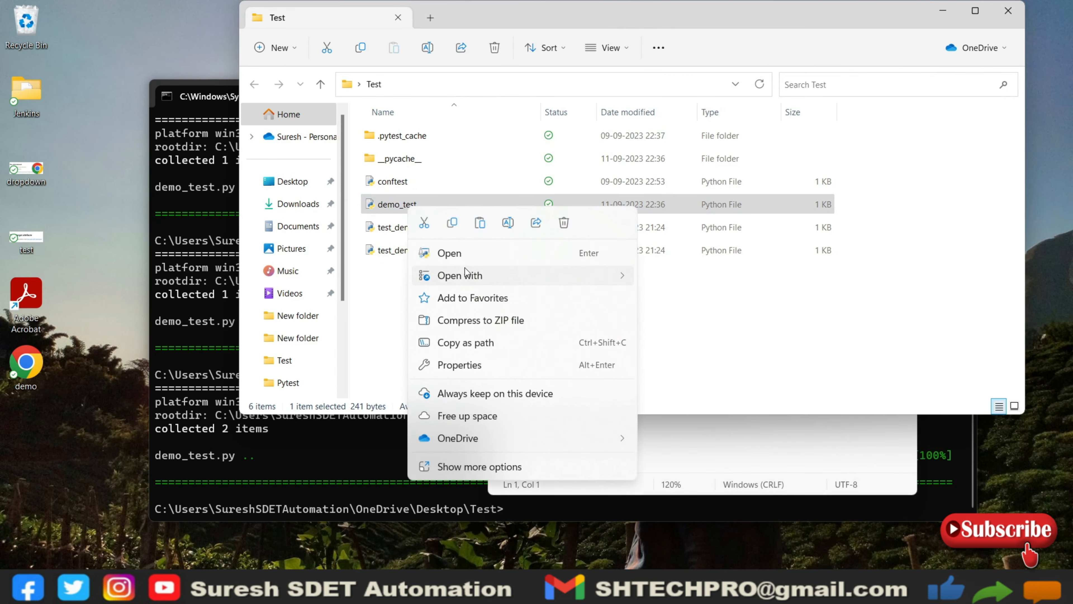
click(449, 252)
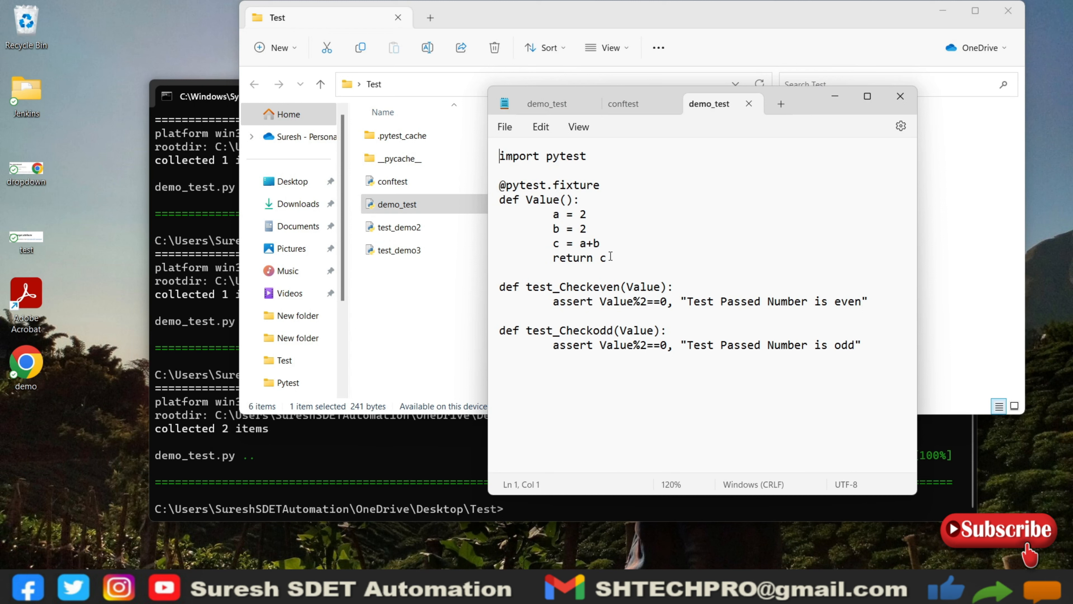
drag(499, 155, 604, 257)
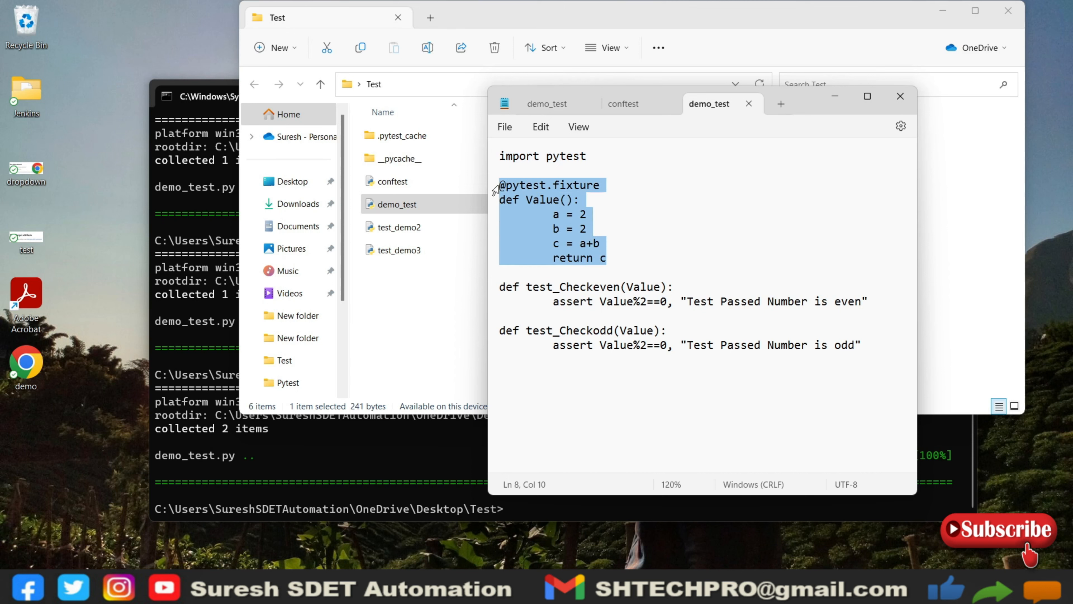
key(Delete)
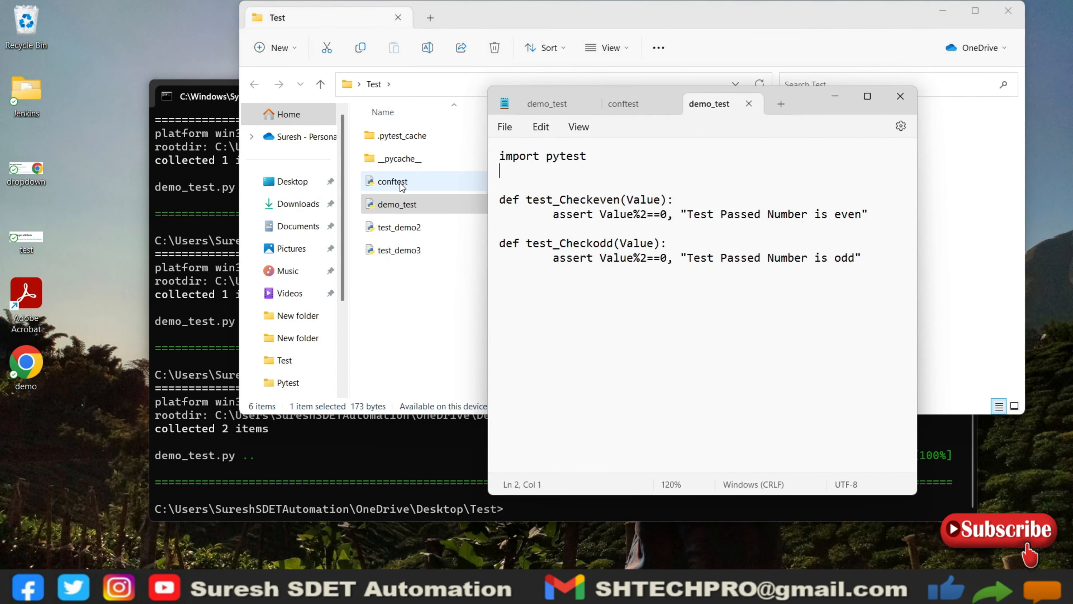
Step: Make conftest hold only import pytest and the Value fixture
right_click(391, 181)
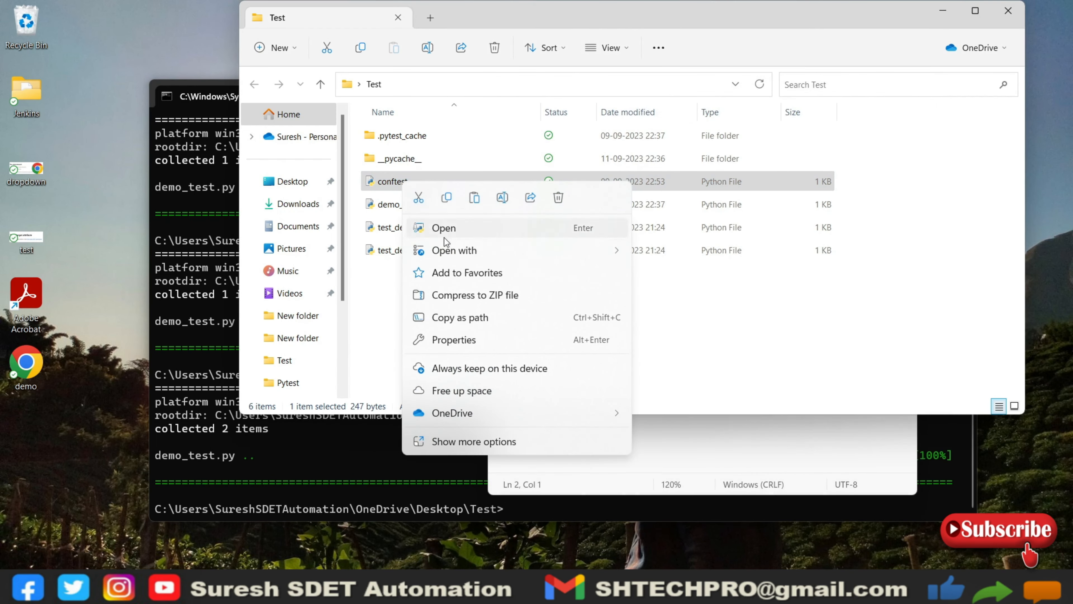
click(443, 227)
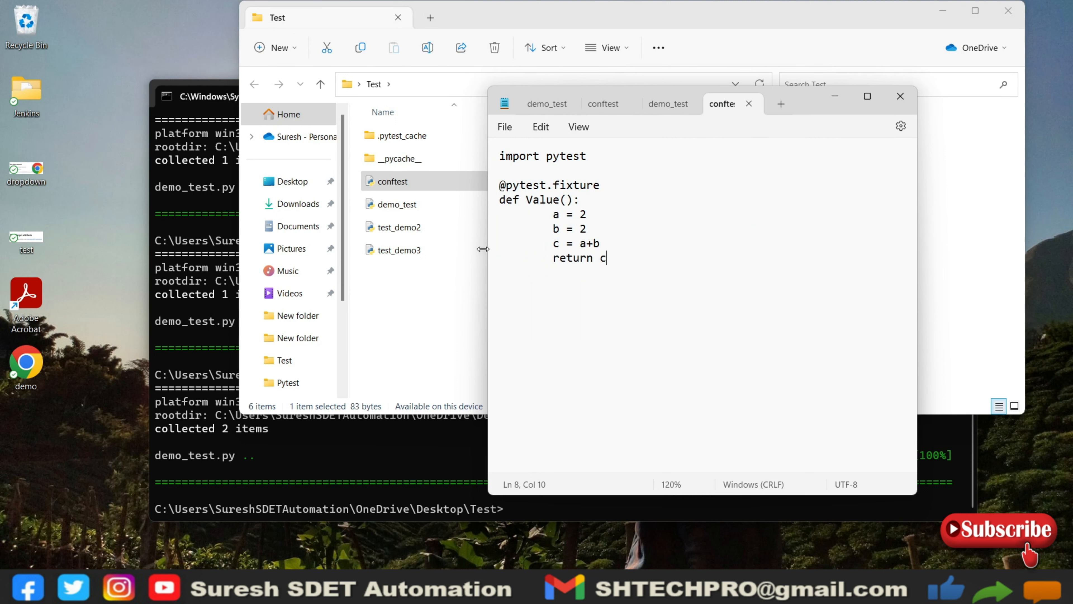
mouse_move(554, 277)
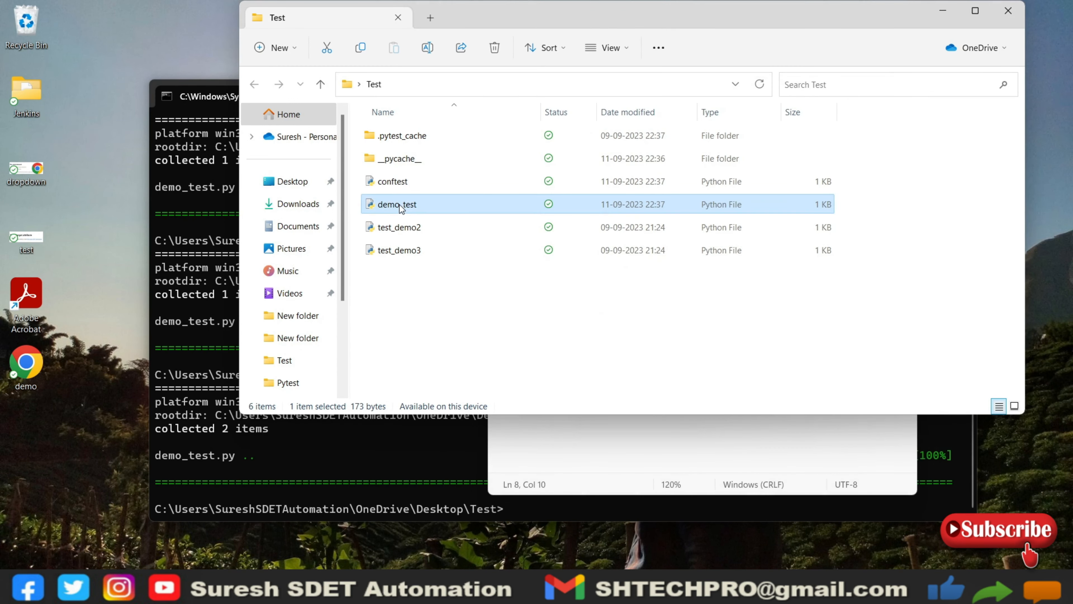
Step: Run py.test demo_test.py and confirm 2 passed with the fixture in conftest
right_click(396, 204)
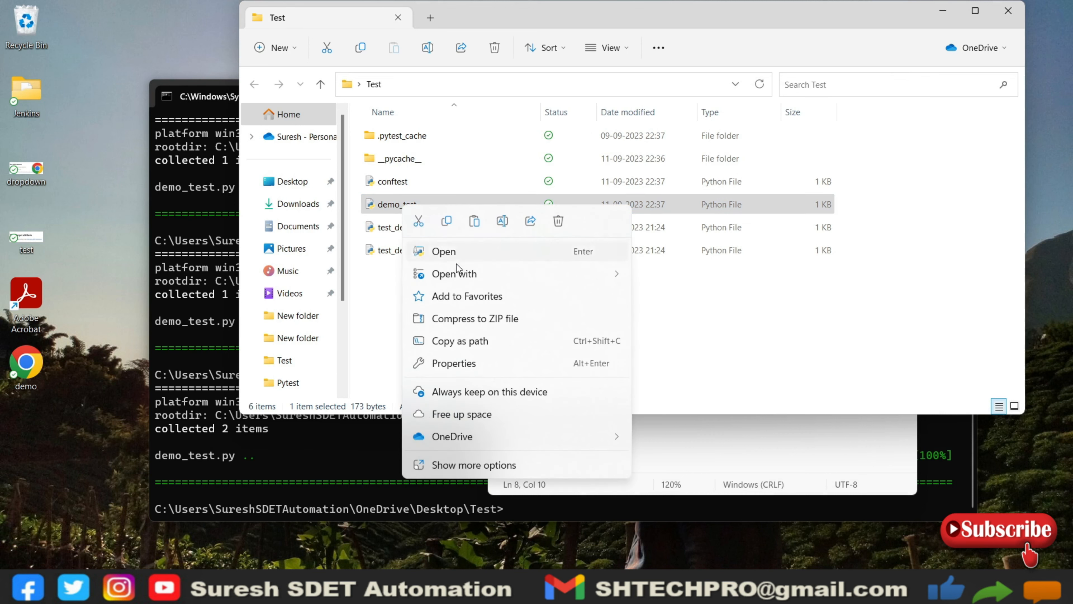
click(443, 251)
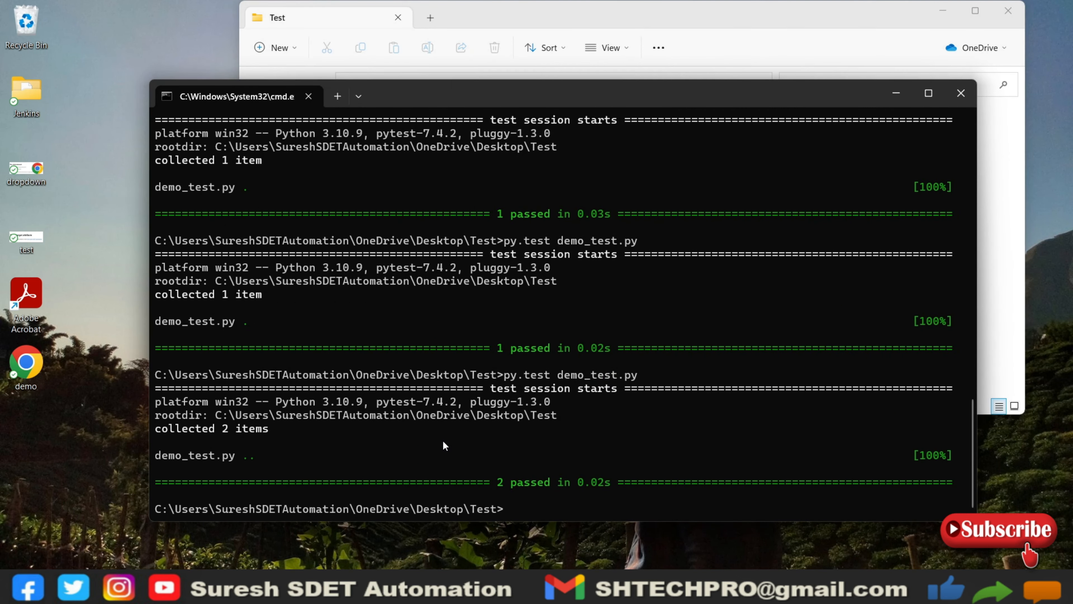
text(py.test demo_test.py)
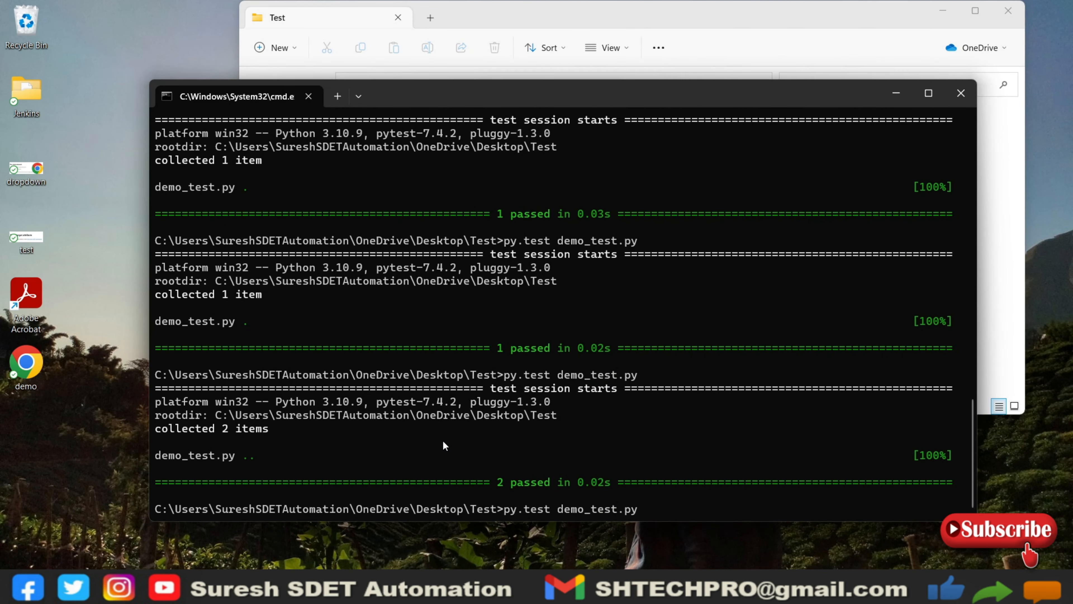
key(enter)
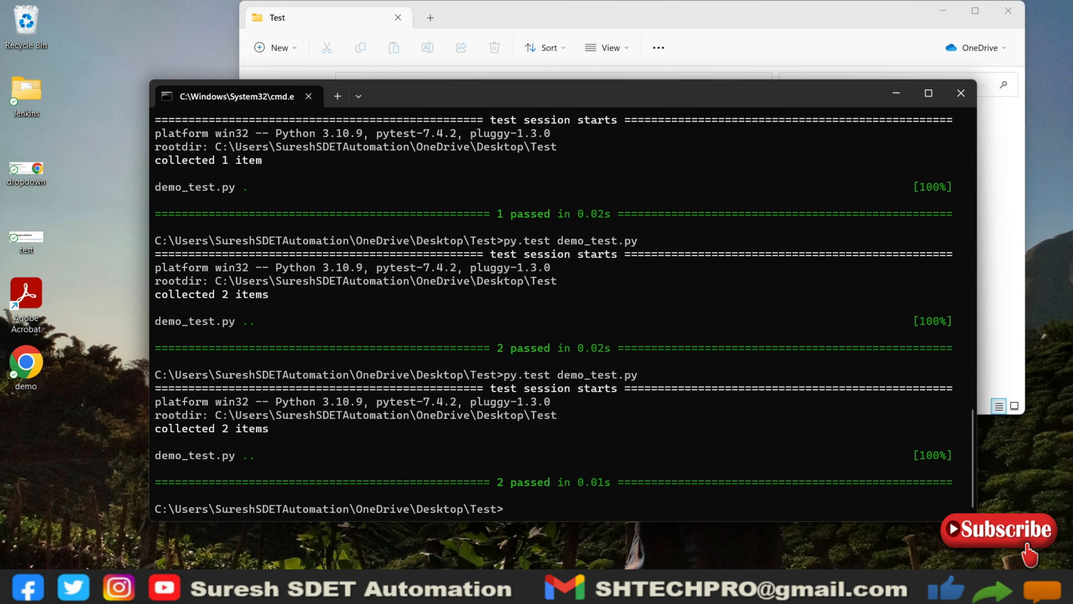